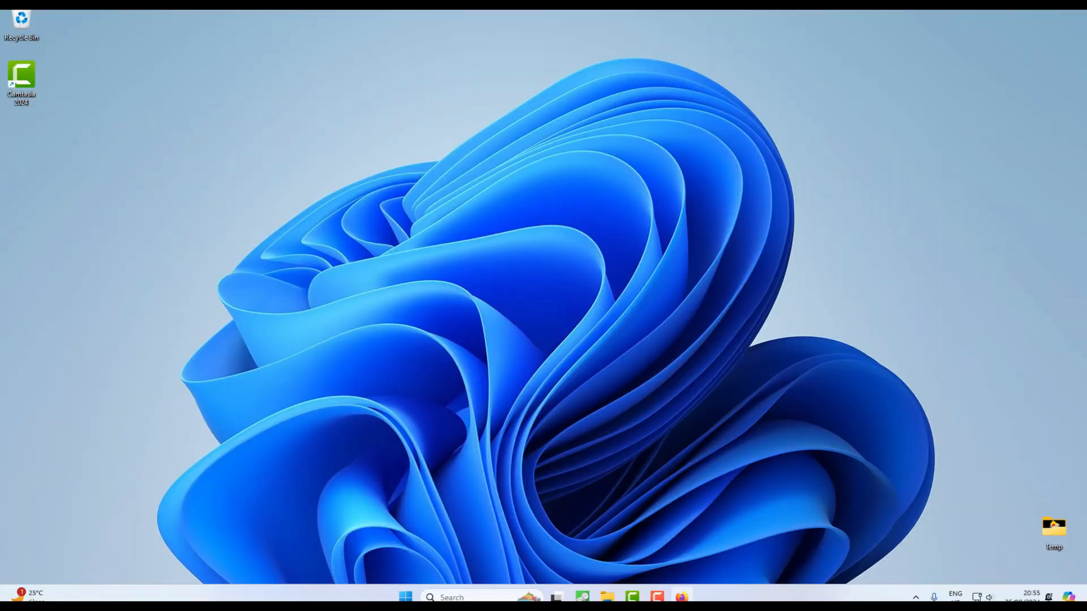
Search Google in Firefox for 'download windows 11'.
click(656, 597)
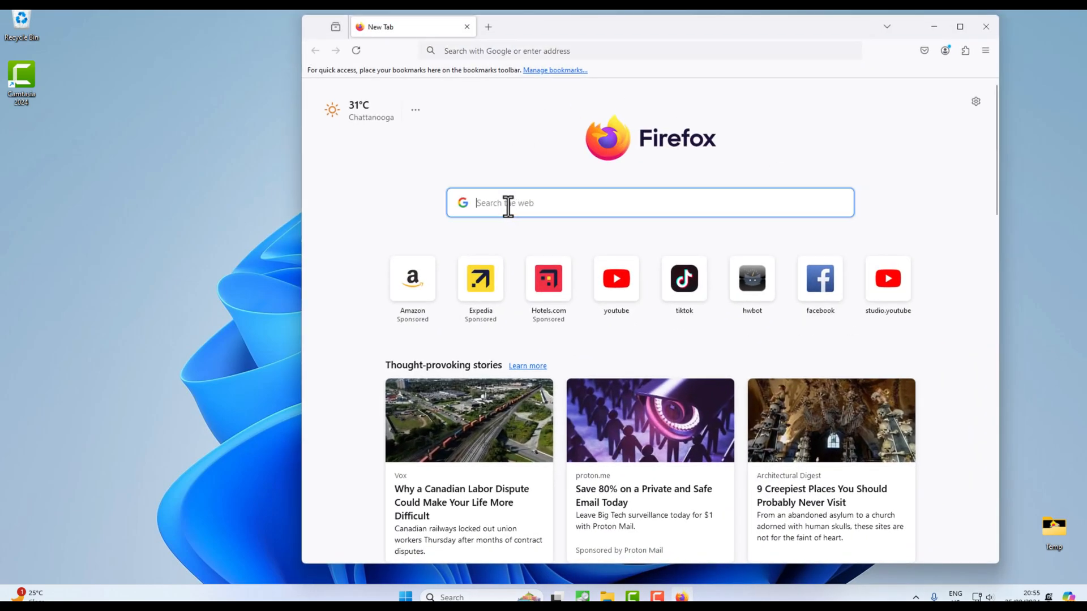
text(download windows 11)
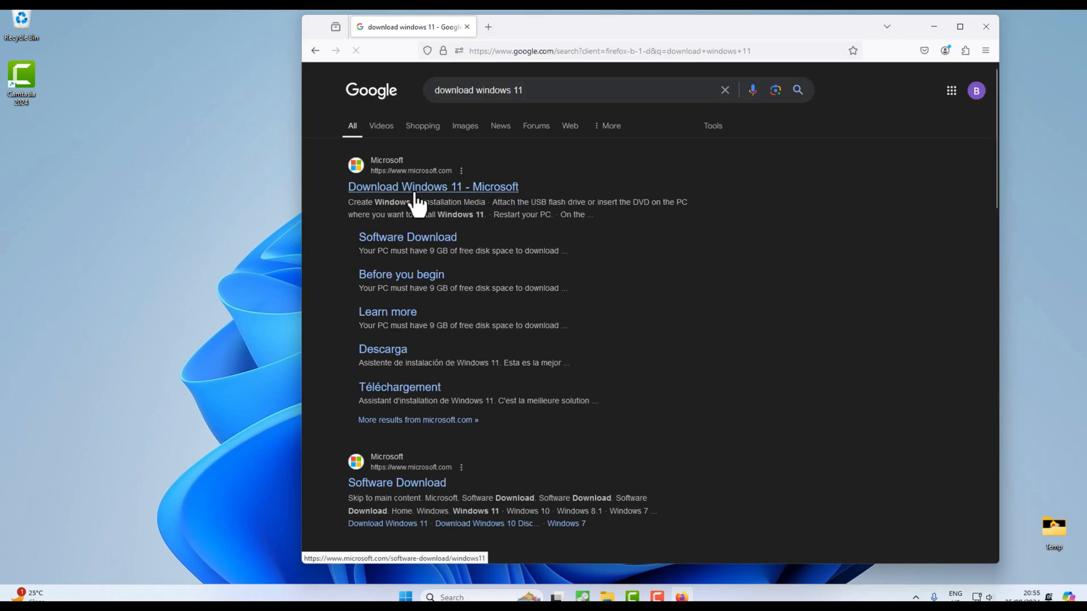
Open Microsoft's Download Windows 11 page and scroll to the disk image section.
click(432, 186)
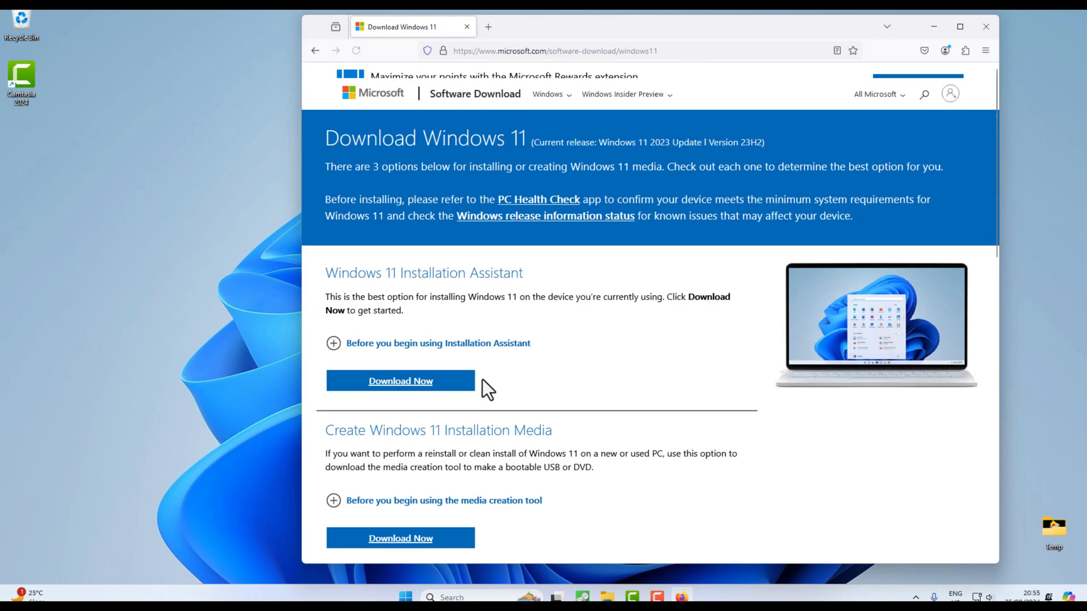
scroll(down, 3)
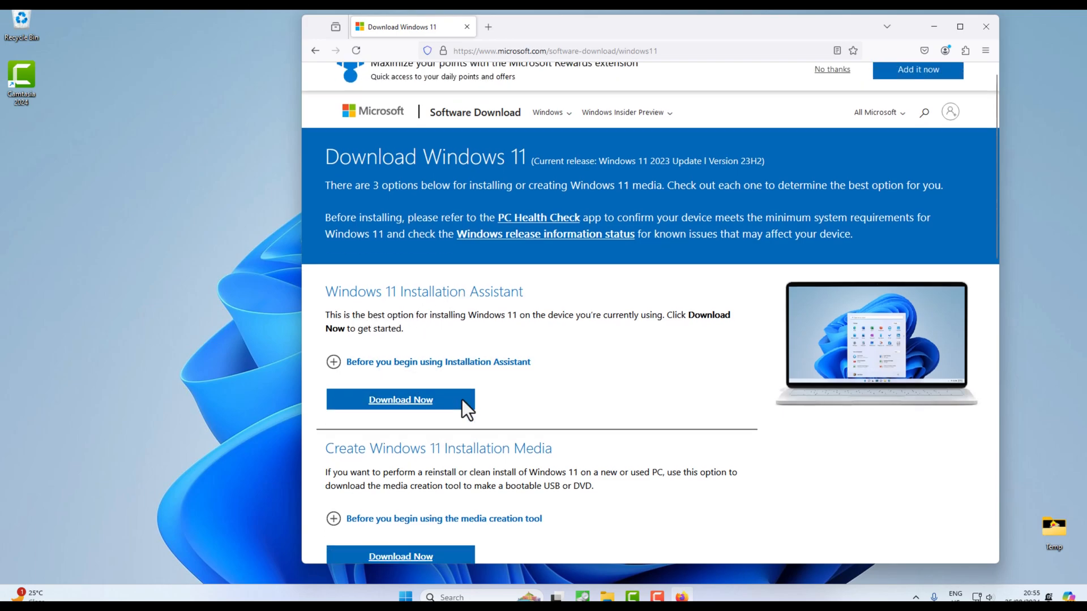
scroll(down, 3)
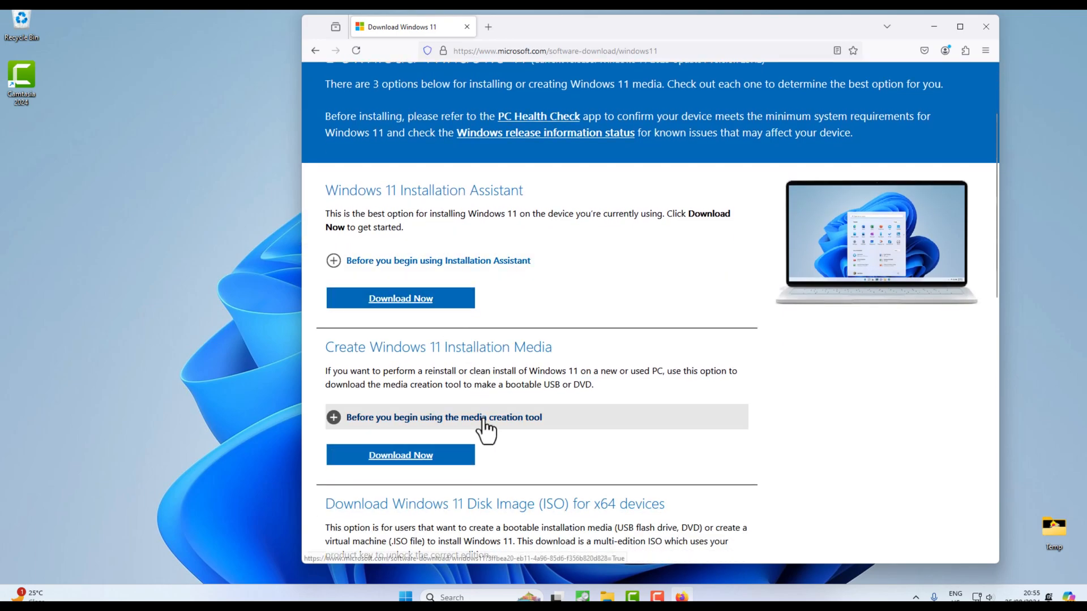
scroll(down, 3)
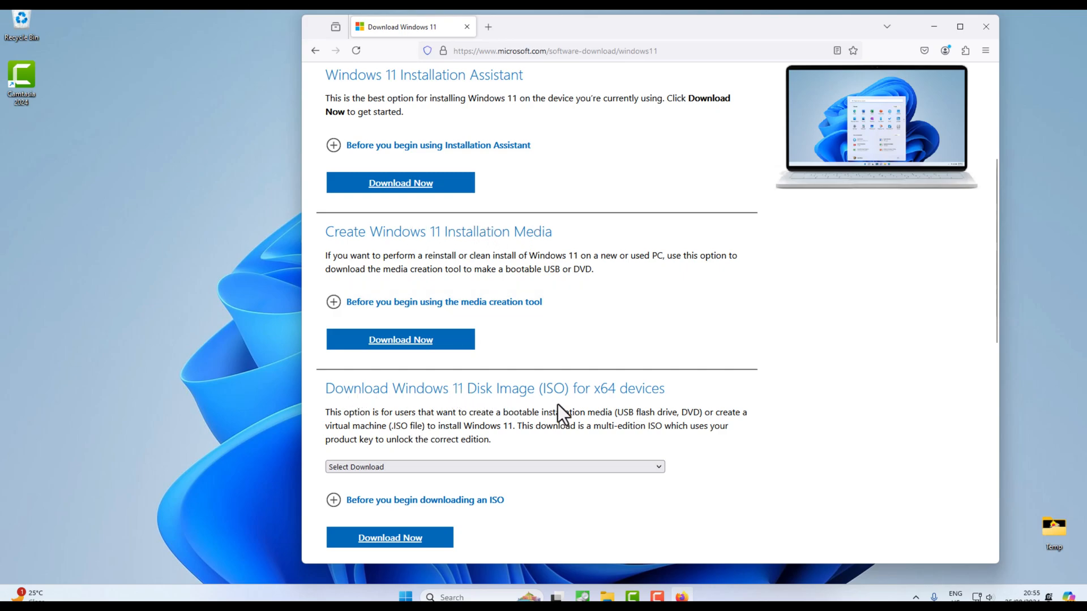
Choose 'Windows 11 (multi-edition ISO for x64 devices)' and request the download.
click(494, 467)
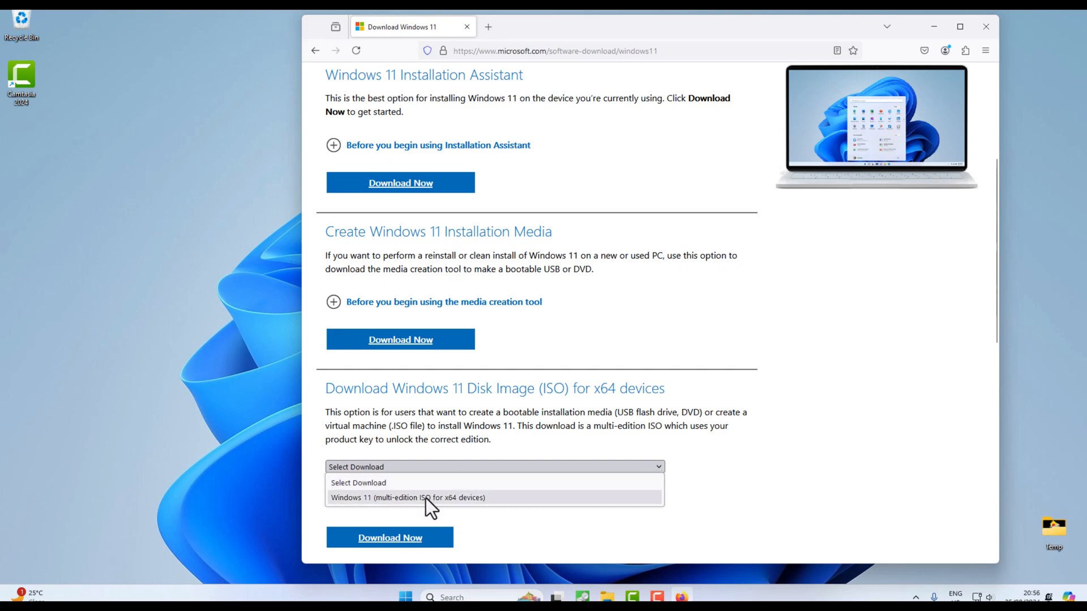
click(408, 498)
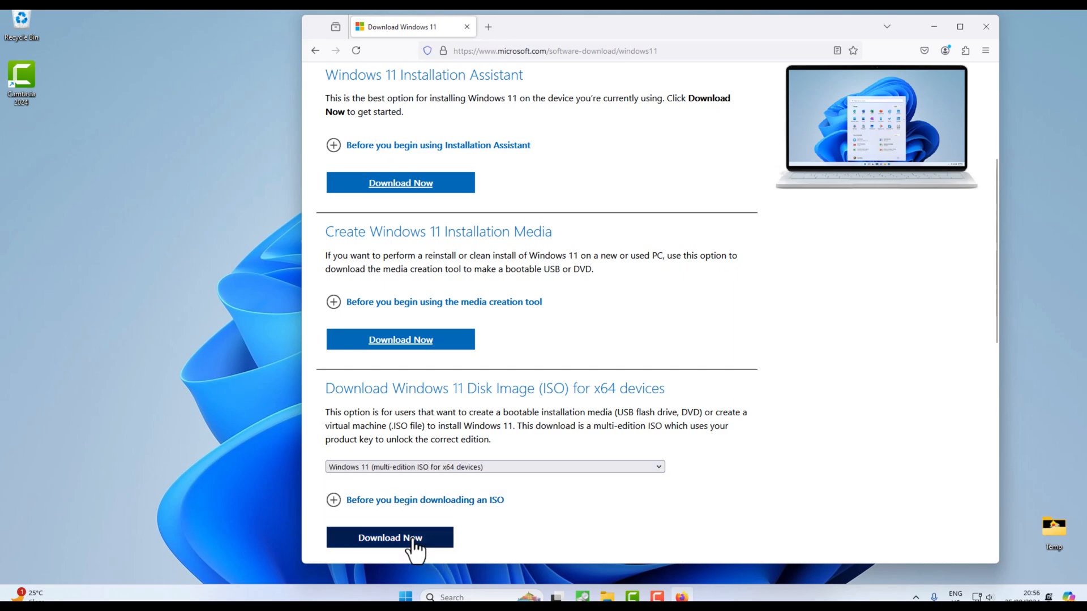
click(390, 537)
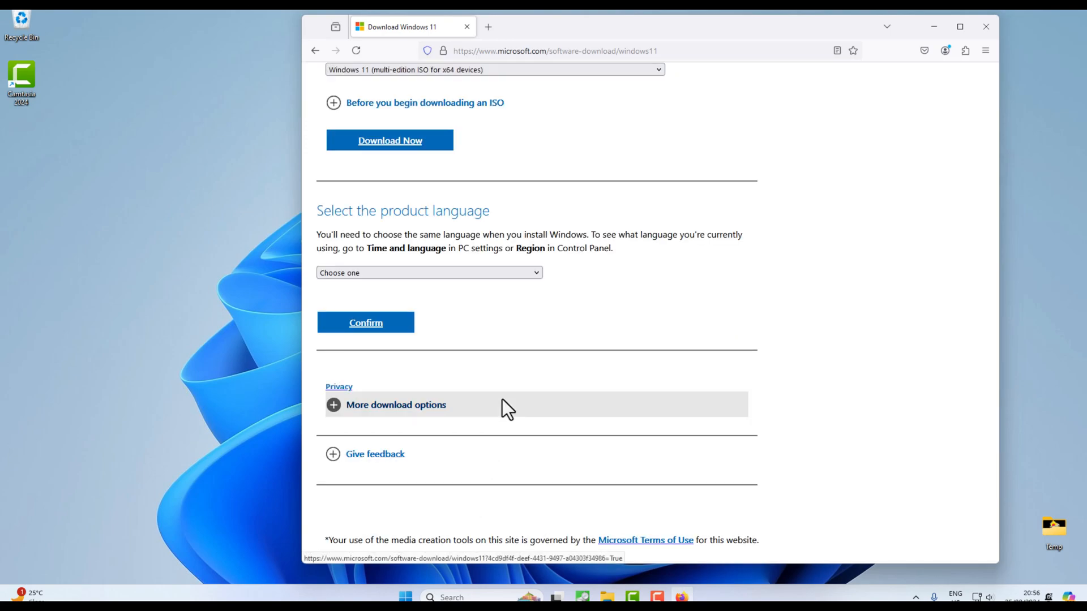
Confirm English (United States) as product language and start the 64-bit ISO download.
click(428, 272)
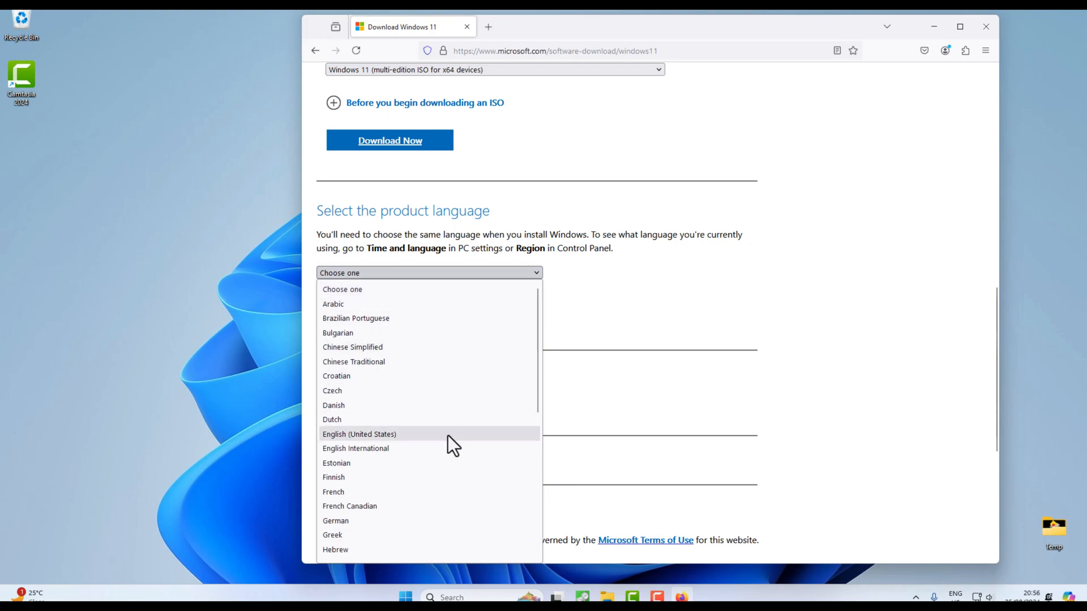
click(359, 434)
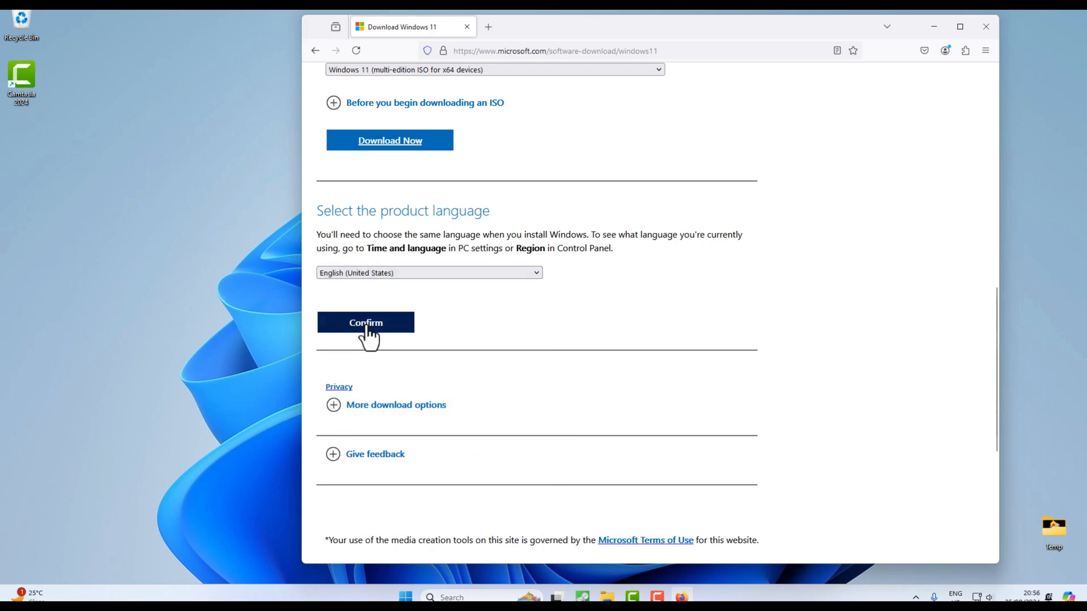
click(365, 322)
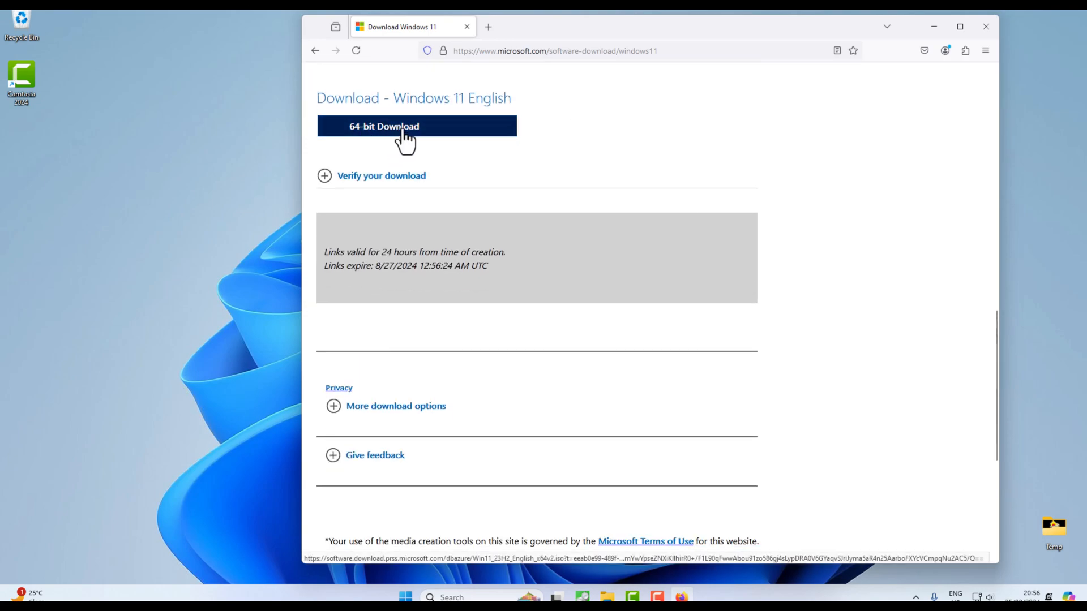
click(416, 127)
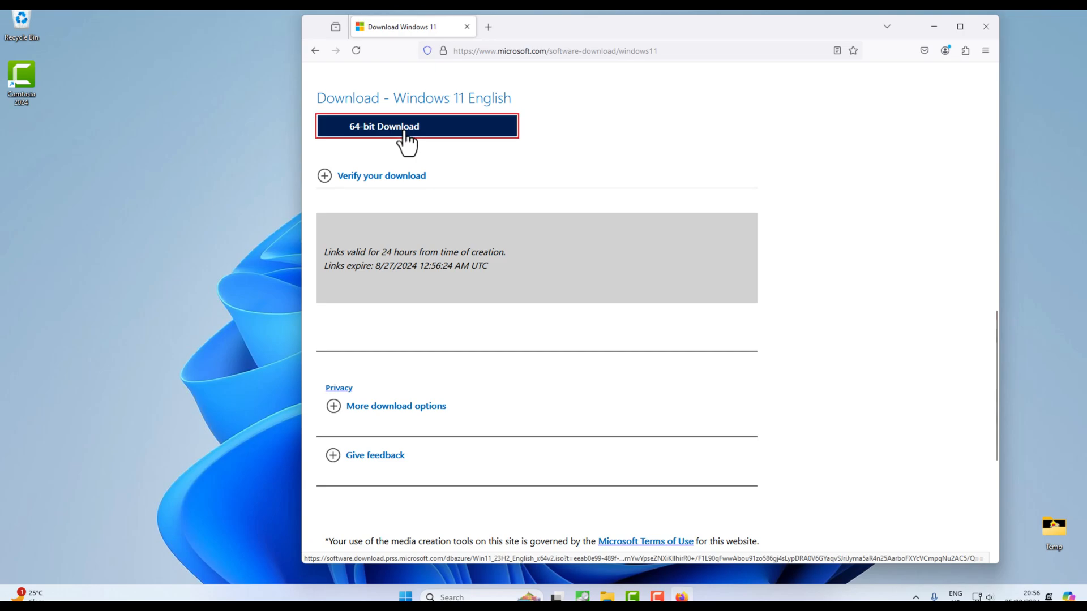
click(416, 127)
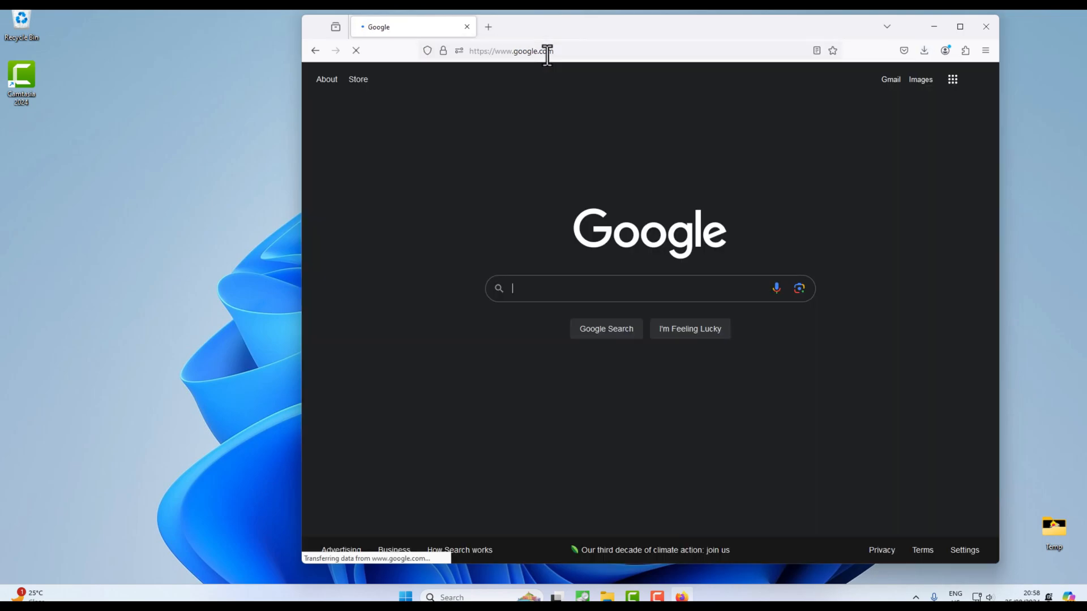
Search for 'rufus' and open the official rufus.ie website.
text(rufus)
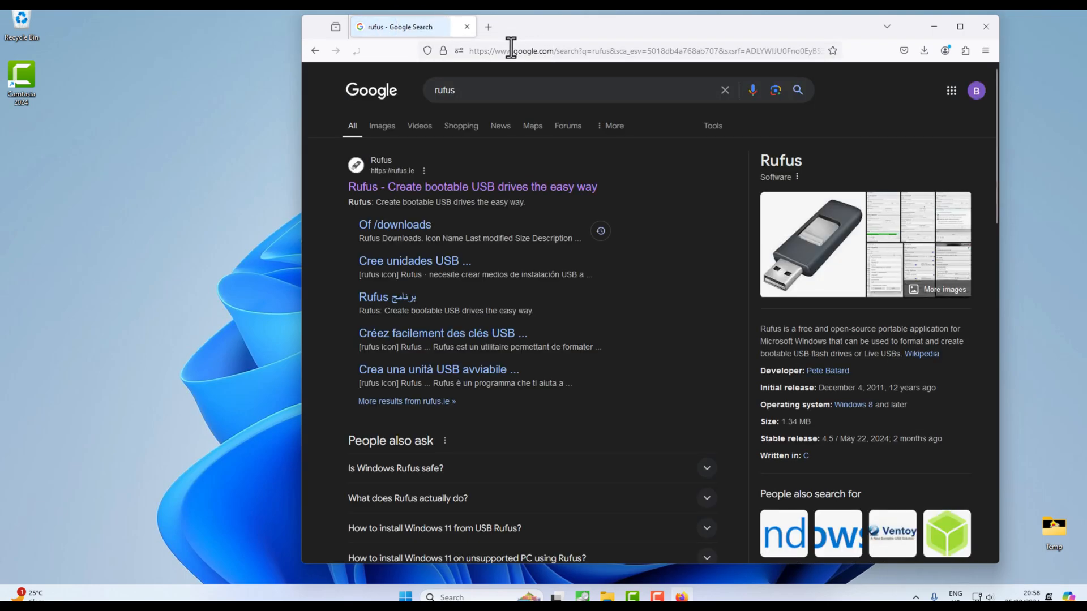
mouse_move(413, 204)
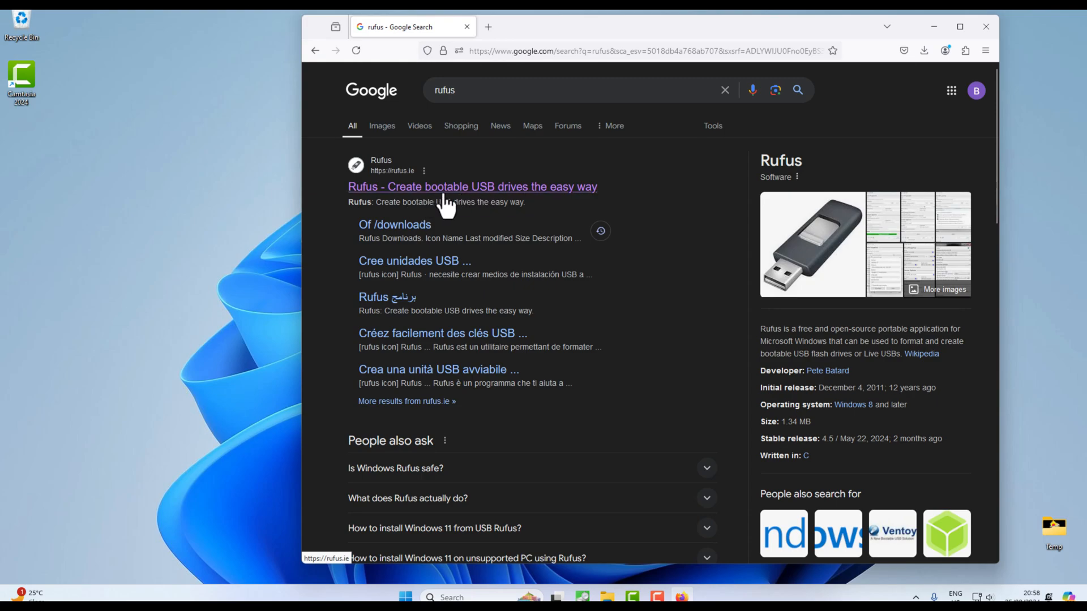
click(472, 186)
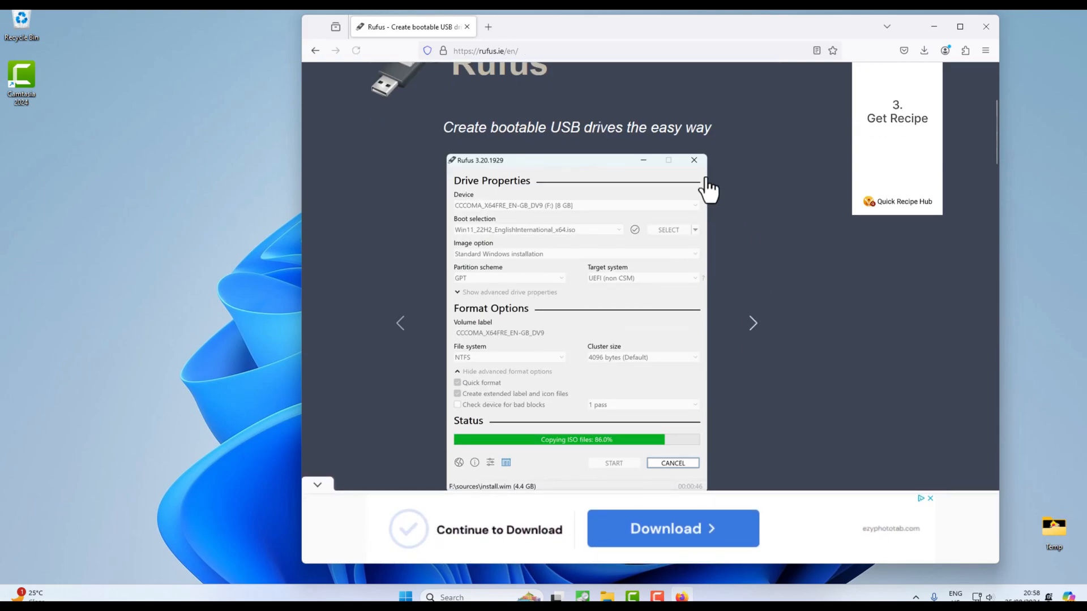
mouse_move(620, 361)
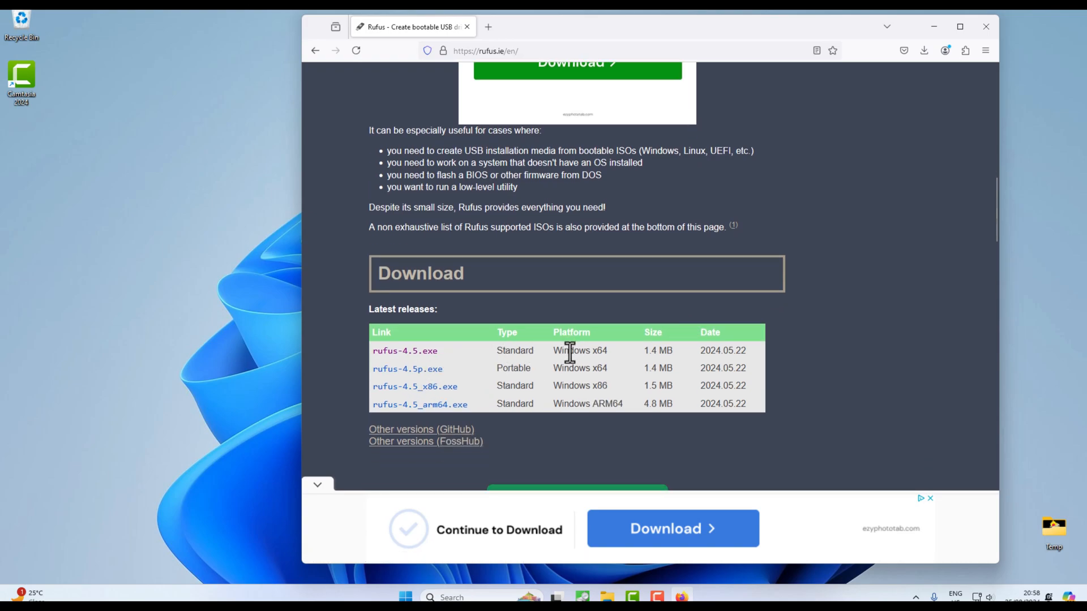
mouse_move(419, 368)
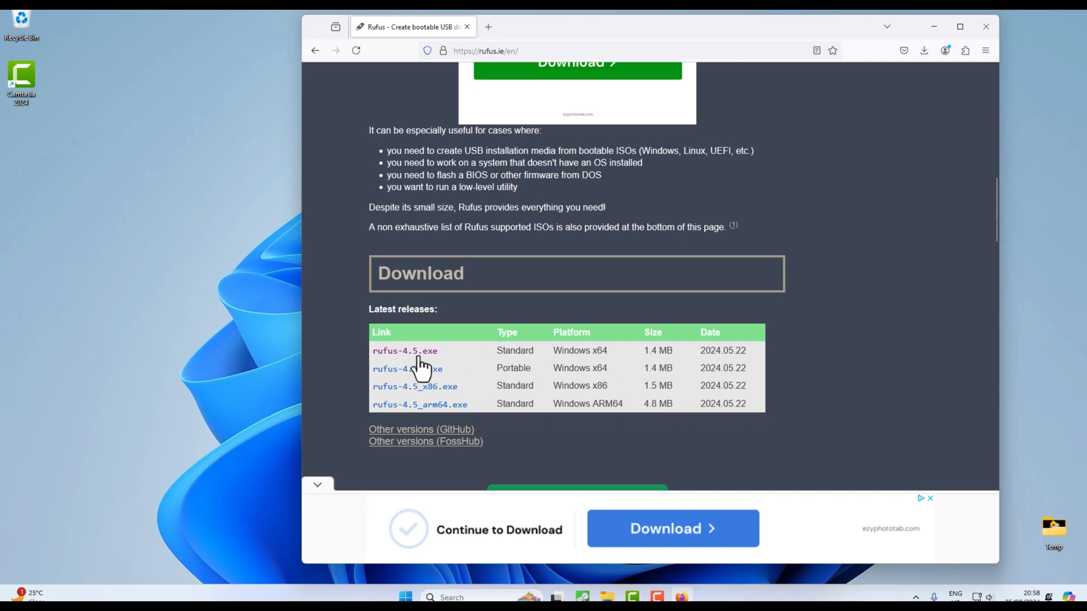
Download the standard x64 rufus-4.5.exe and run it from Firefox's Downloads panel.
click(405, 349)
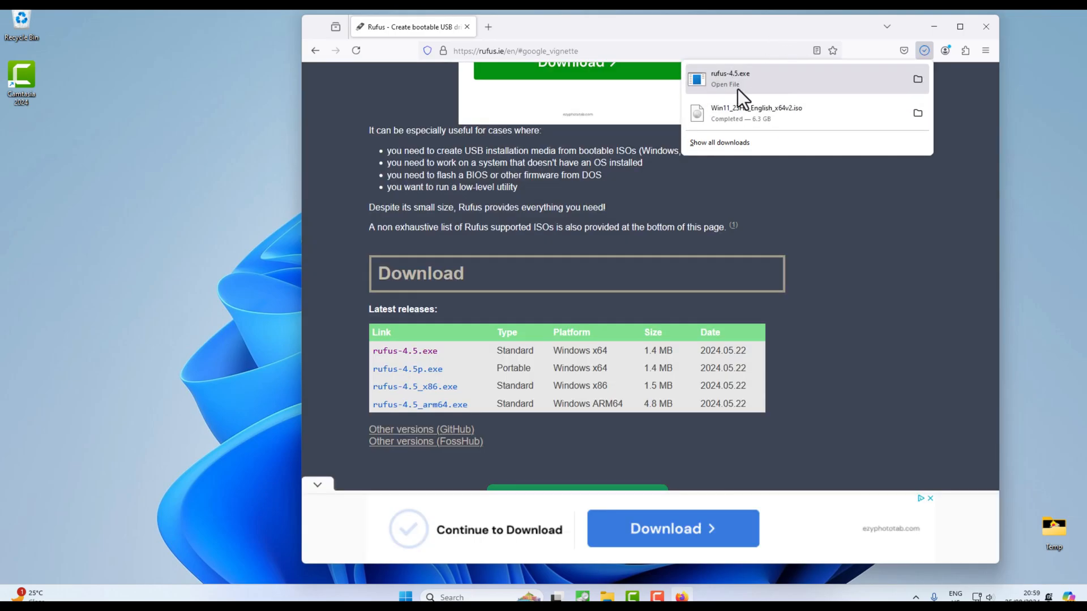
click(753, 88)
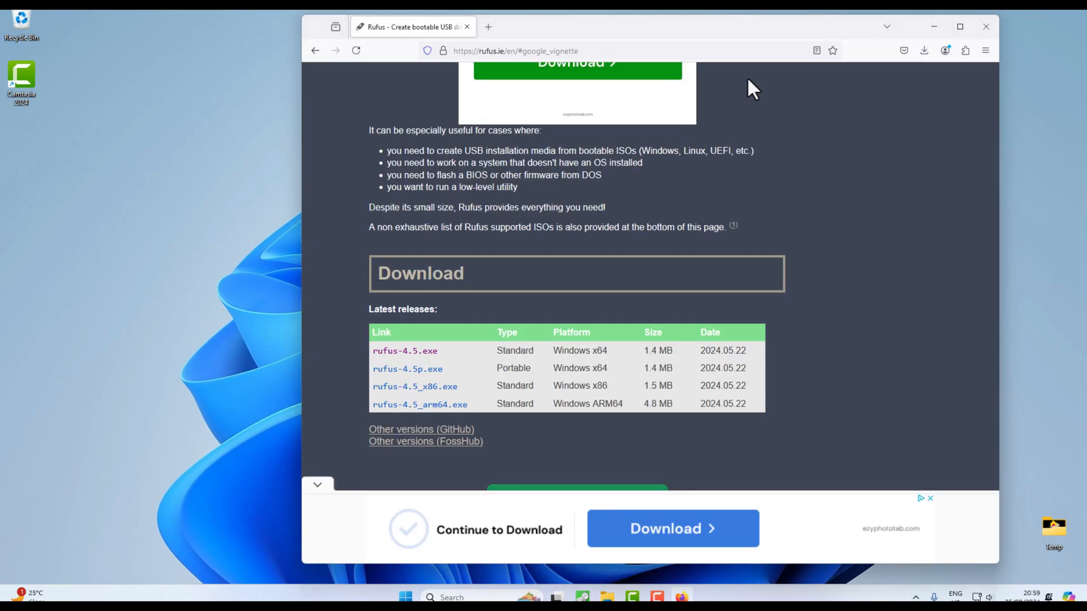
mouse_move(552, 402)
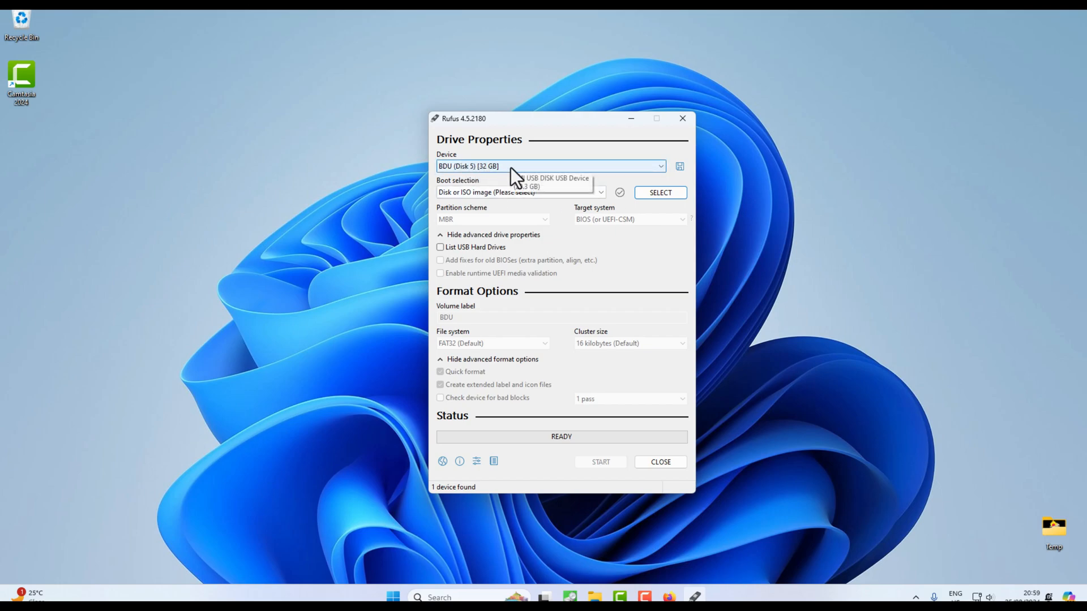
Pick NEW VOLUME (G:) [32 GB] from the Device dropdown.
click(547, 166)
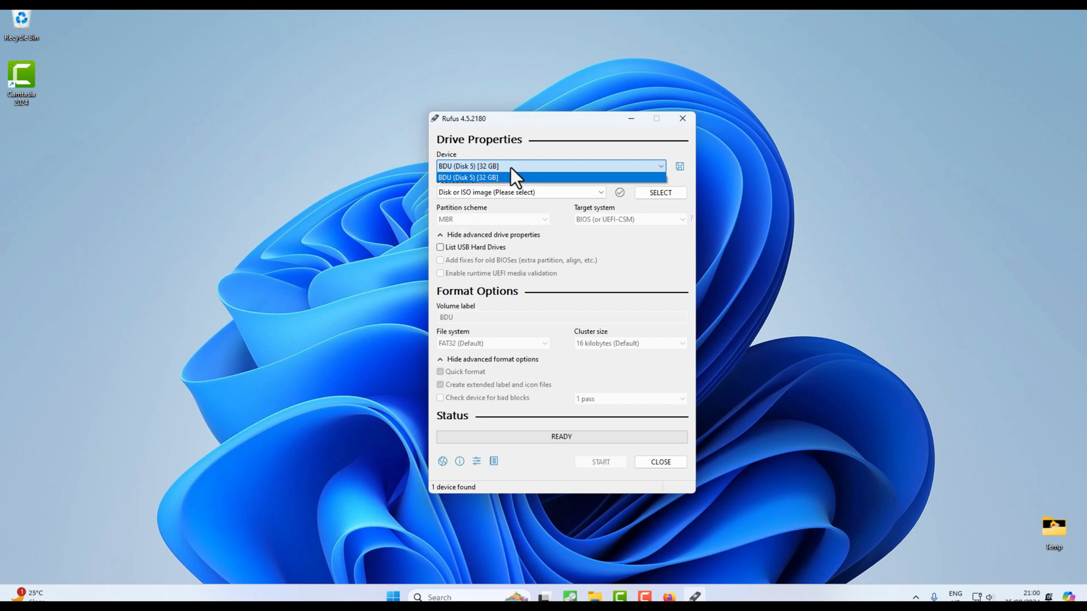
mouse_move(568, 173)
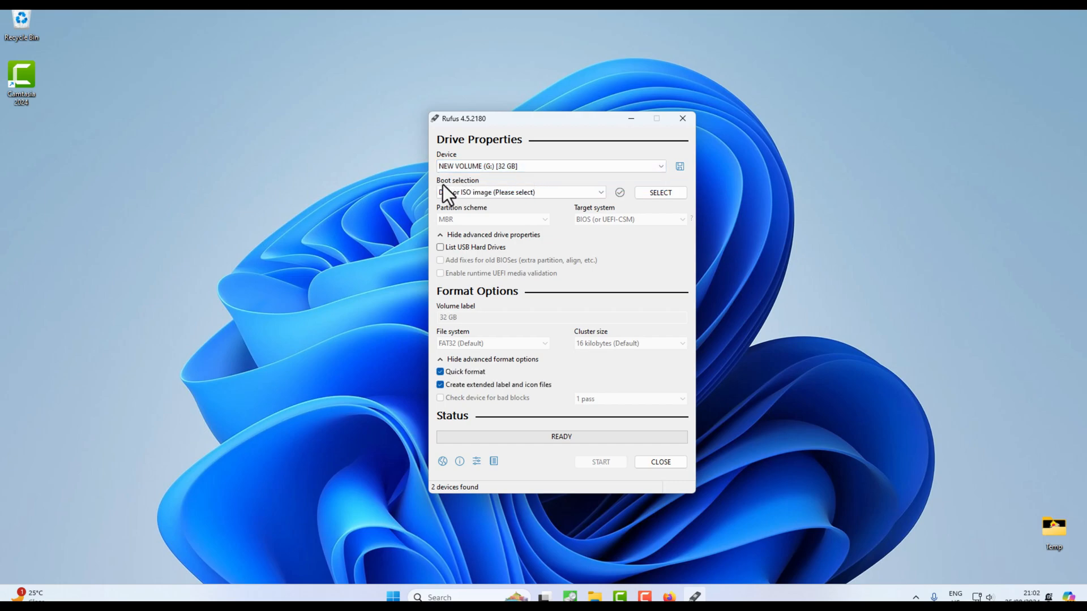
mouse_move(488, 208)
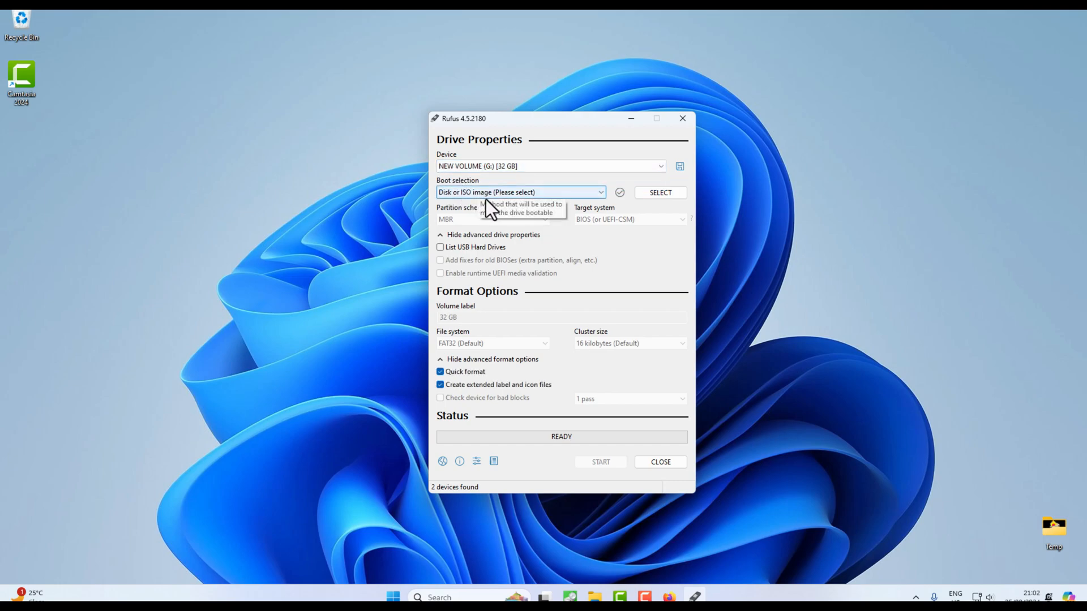
click(519, 192)
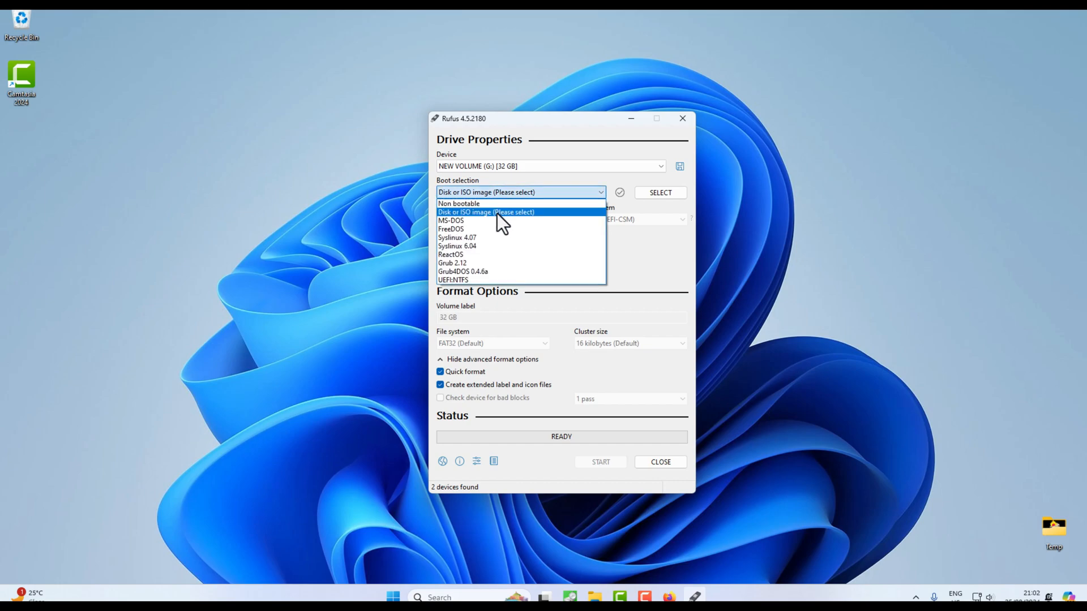
click(486, 213)
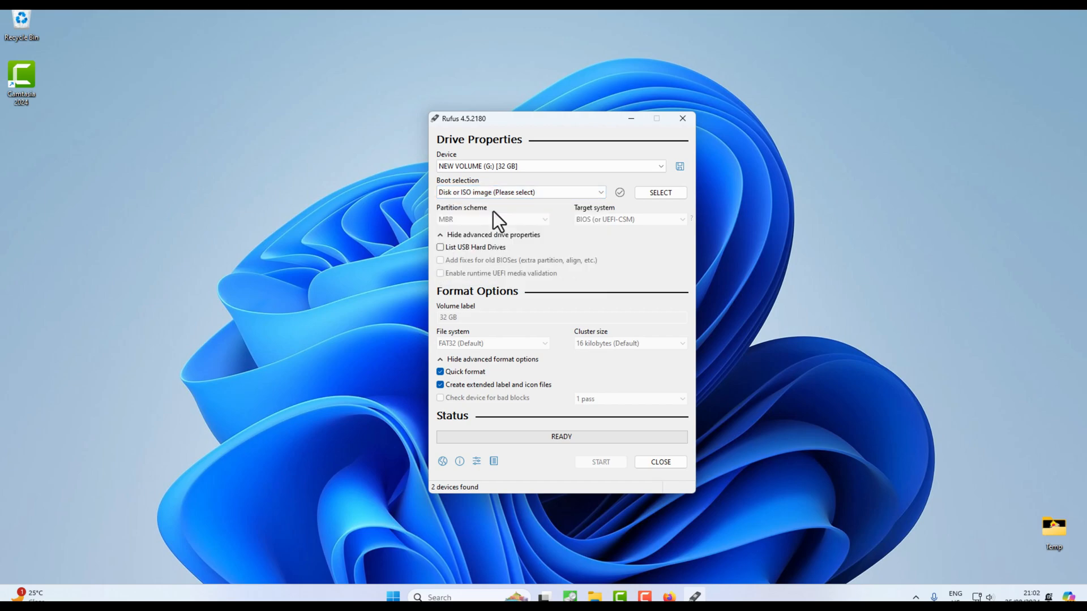
mouse_move(529, 440)
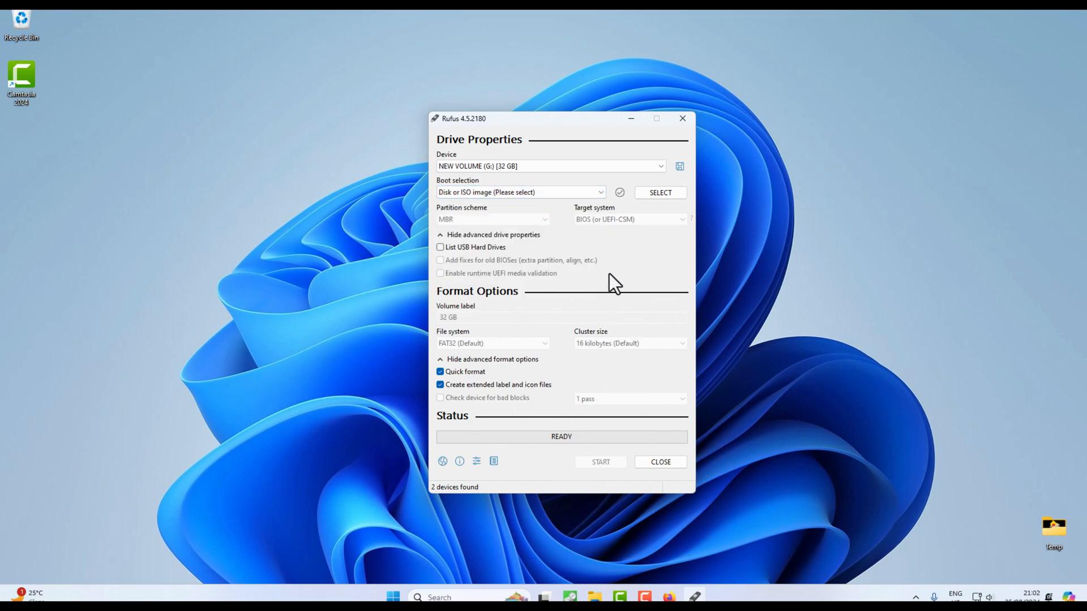
Load Win11_23H2_English_x64v2.iso from Downloads as the boot image.
click(659, 192)
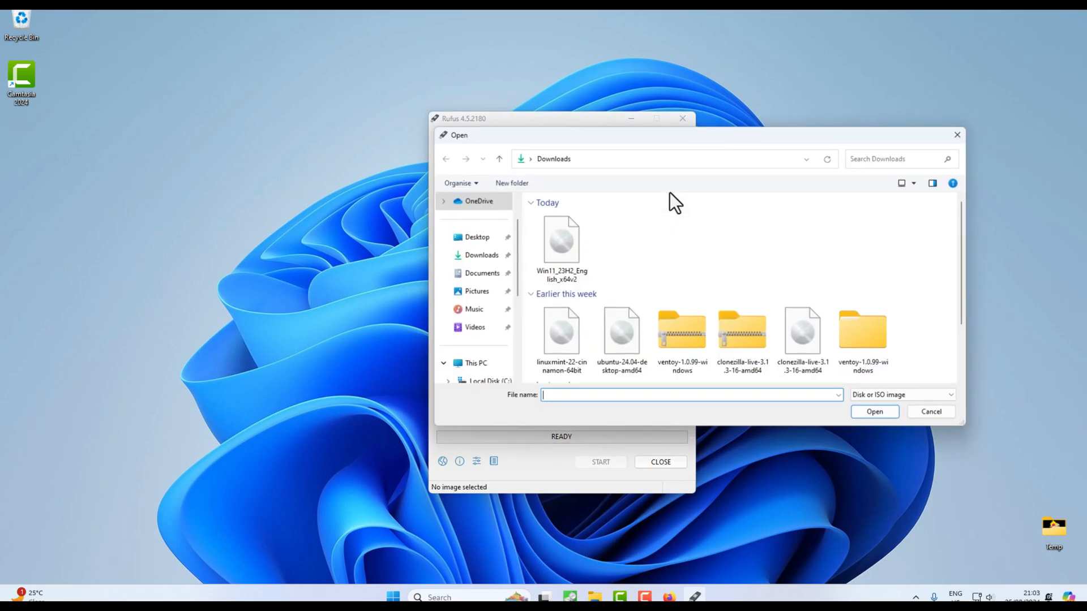
click(562, 243)
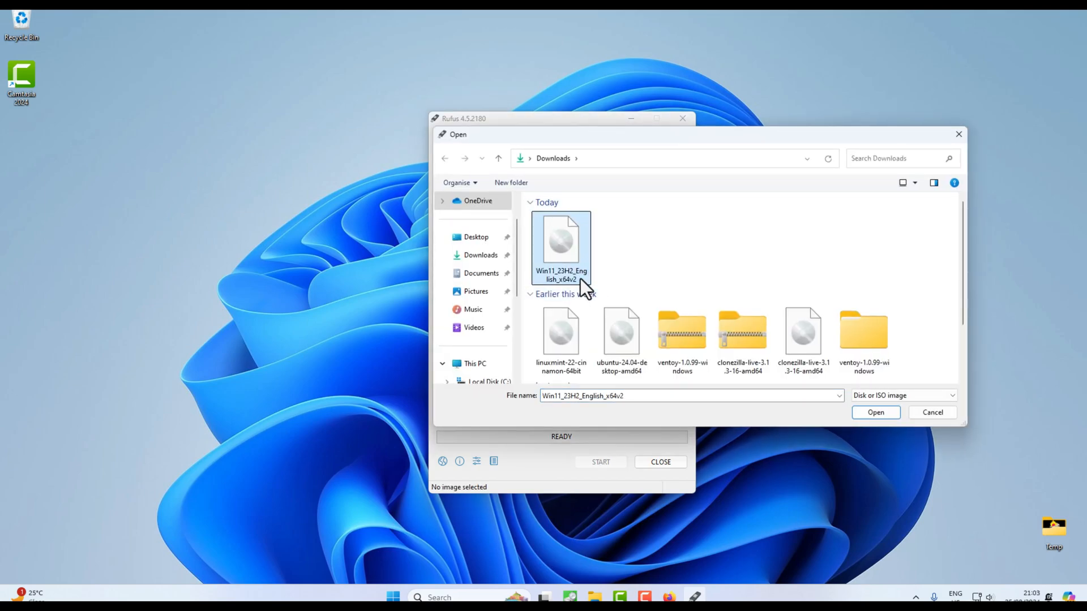
click(875, 412)
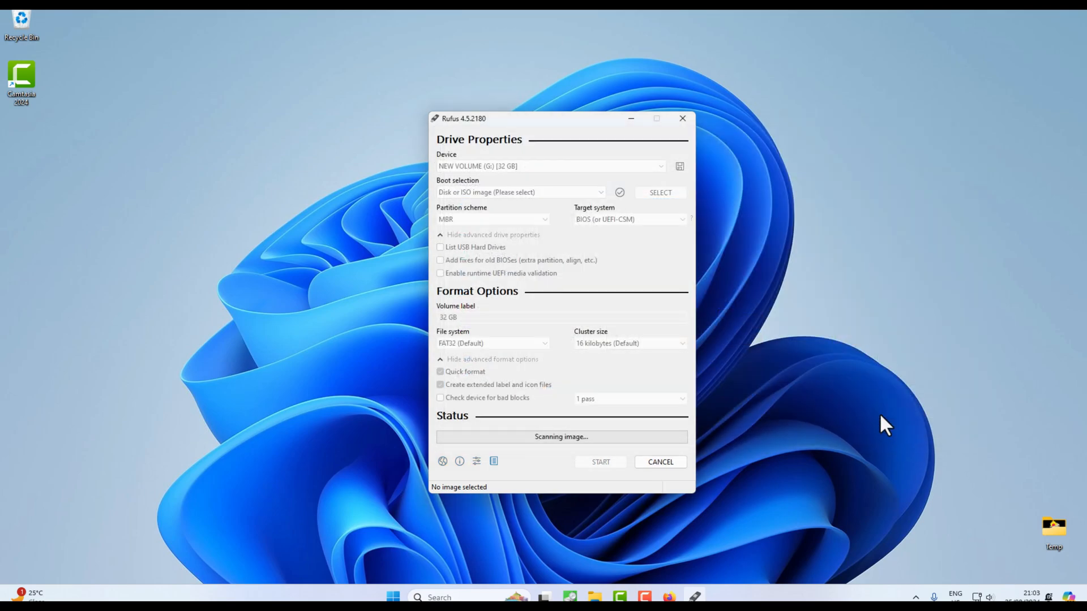
click(659, 192)
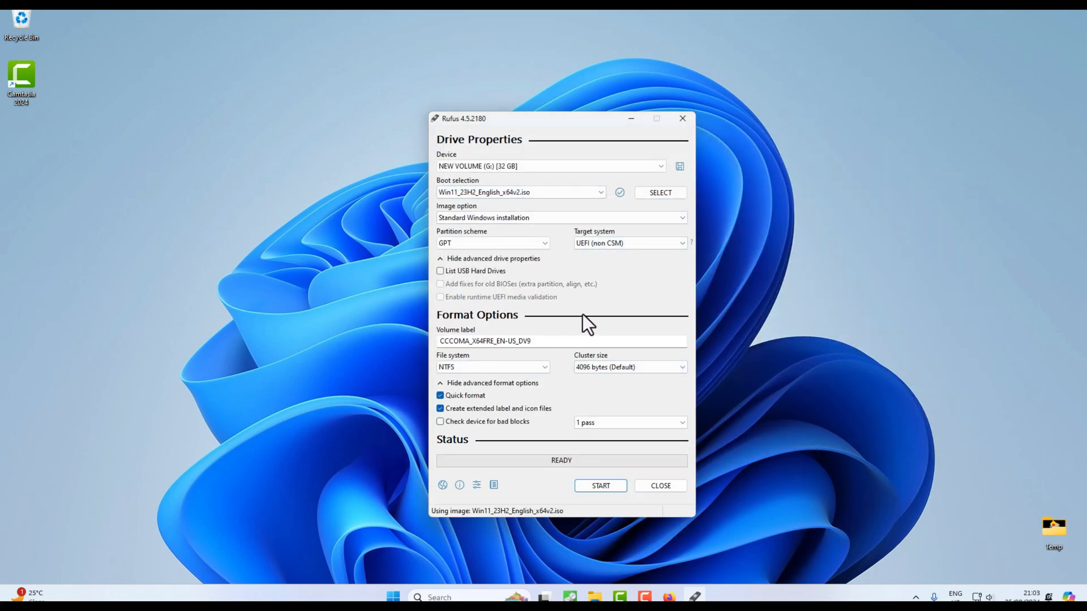
click(559, 216)
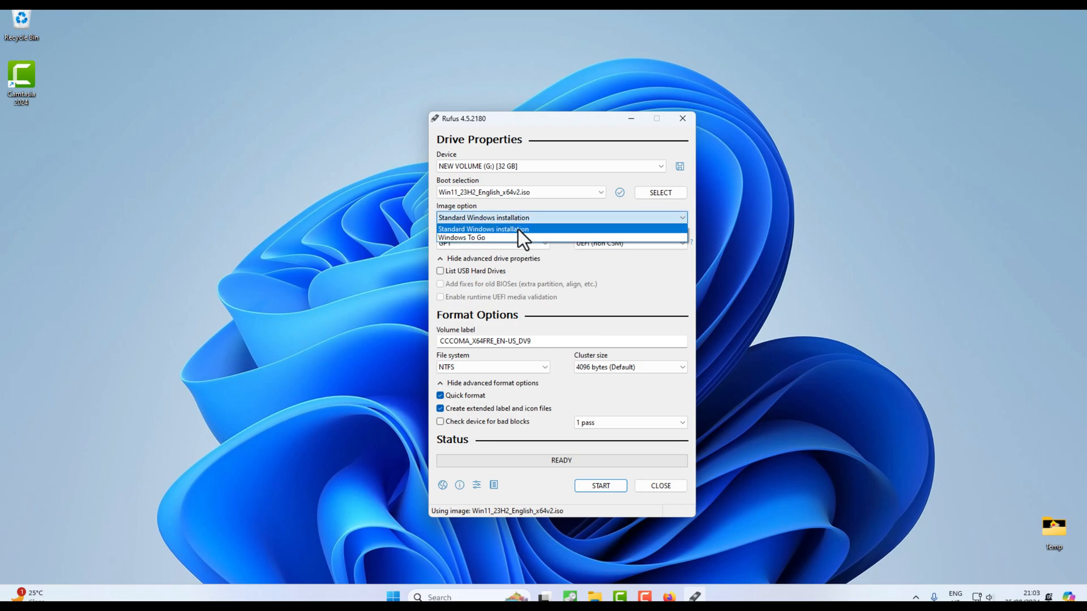
mouse_move(485, 237)
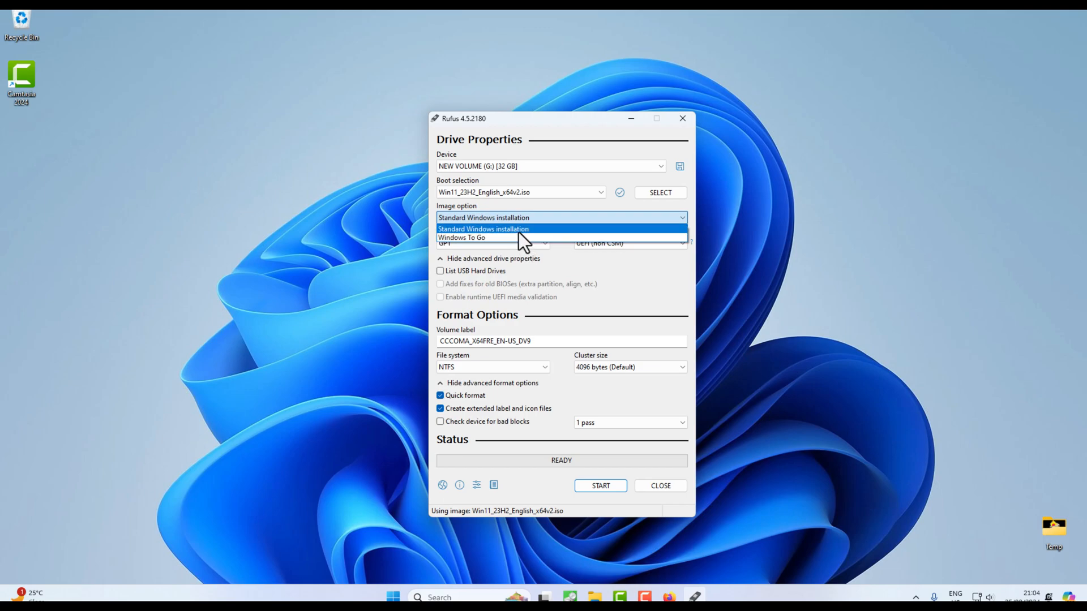
Keep 'Standard Windows installation' as the image option instead of Windows To Go.
click(483, 229)
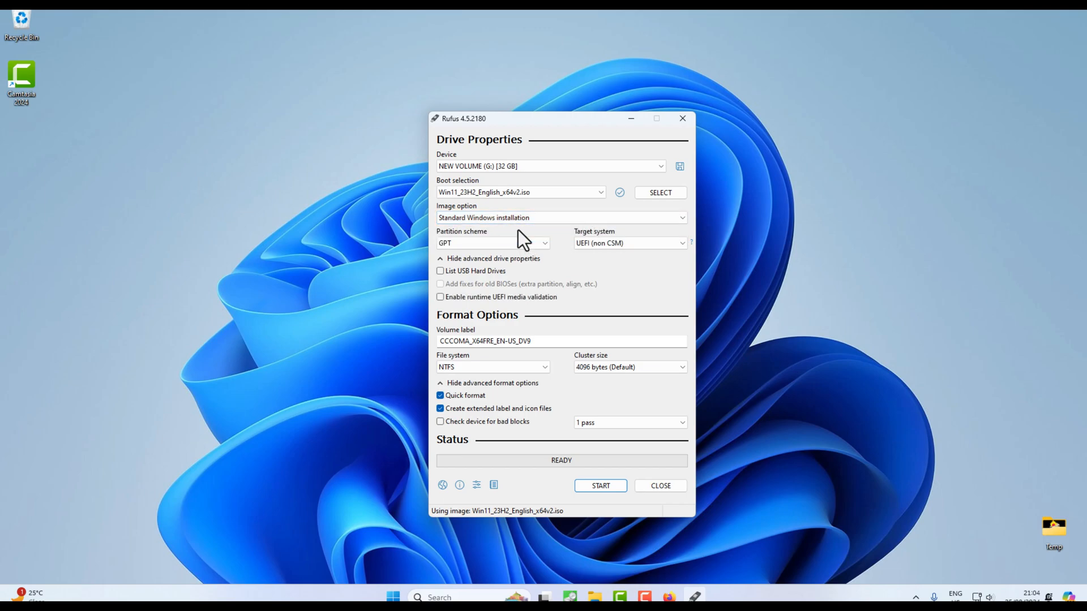
click(492, 242)
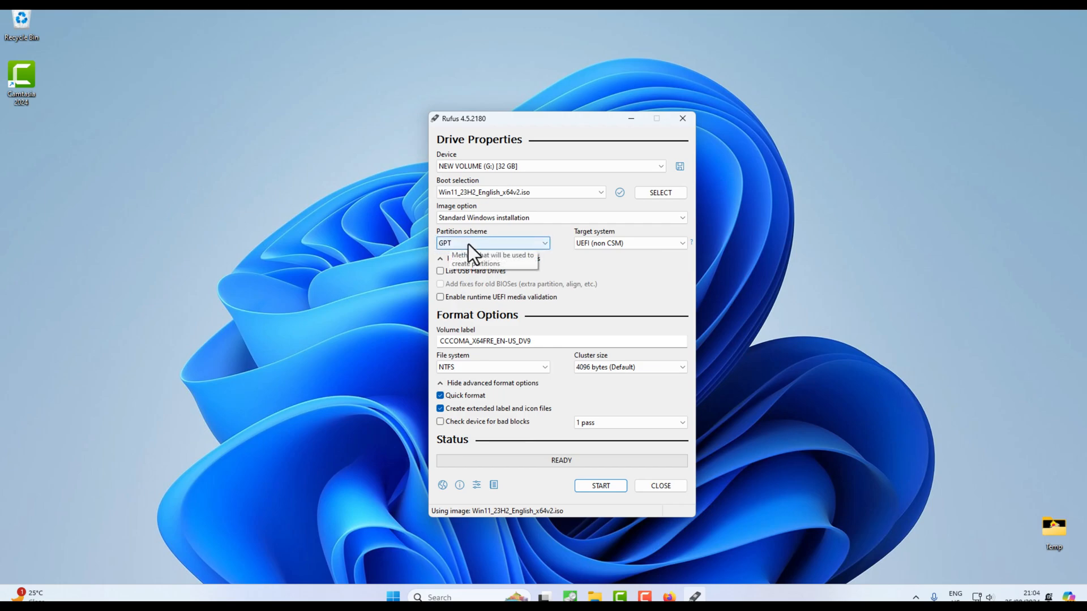
click(492, 243)
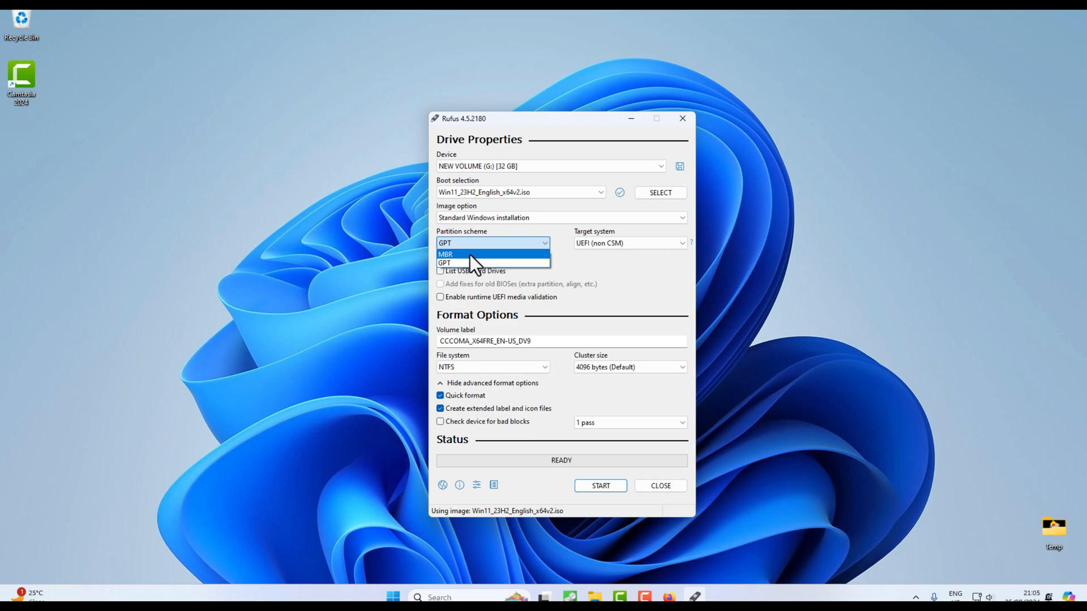
mouse_move(509, 265)
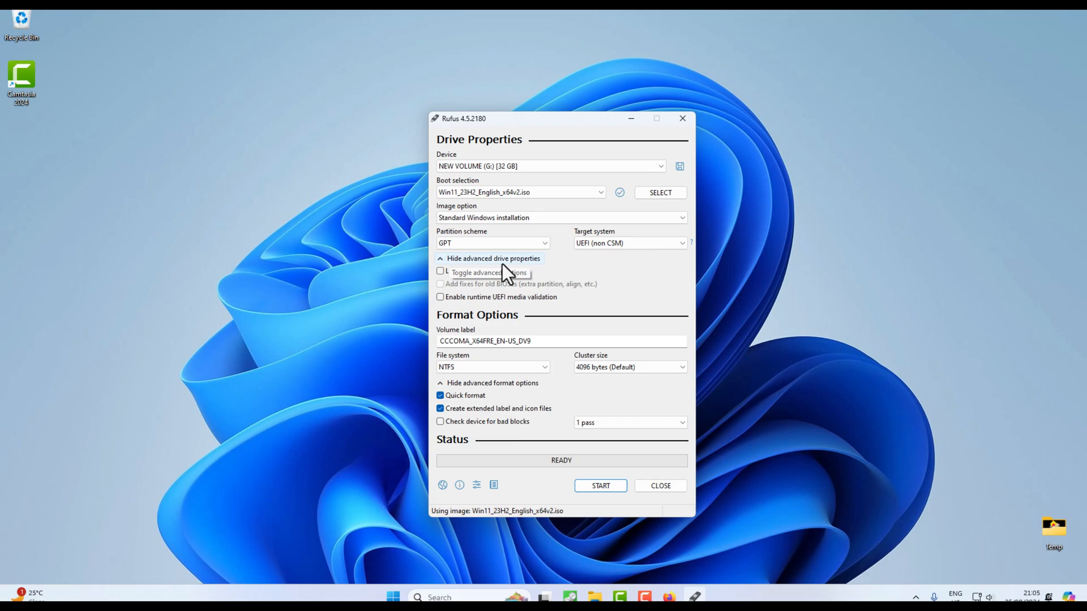
mouse_move(518, 263)
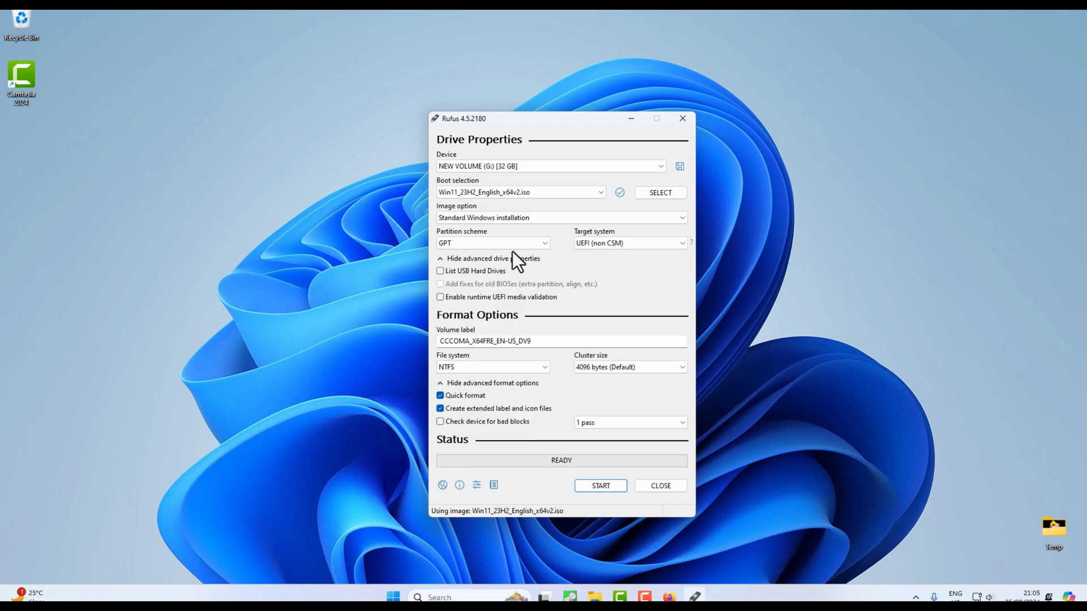
mouse_move(527, 266)
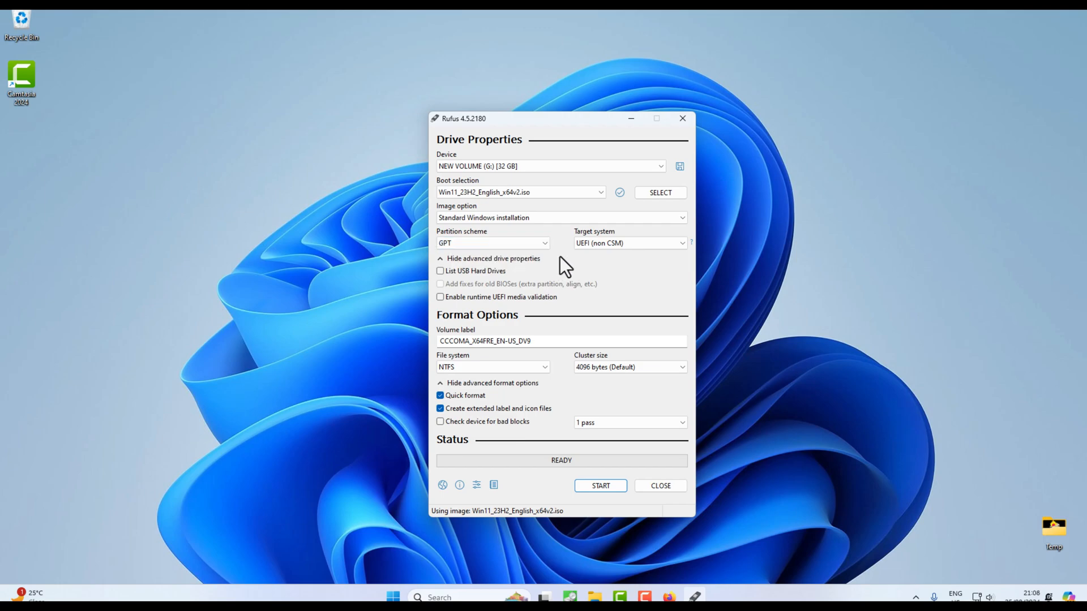
click(629, 242)
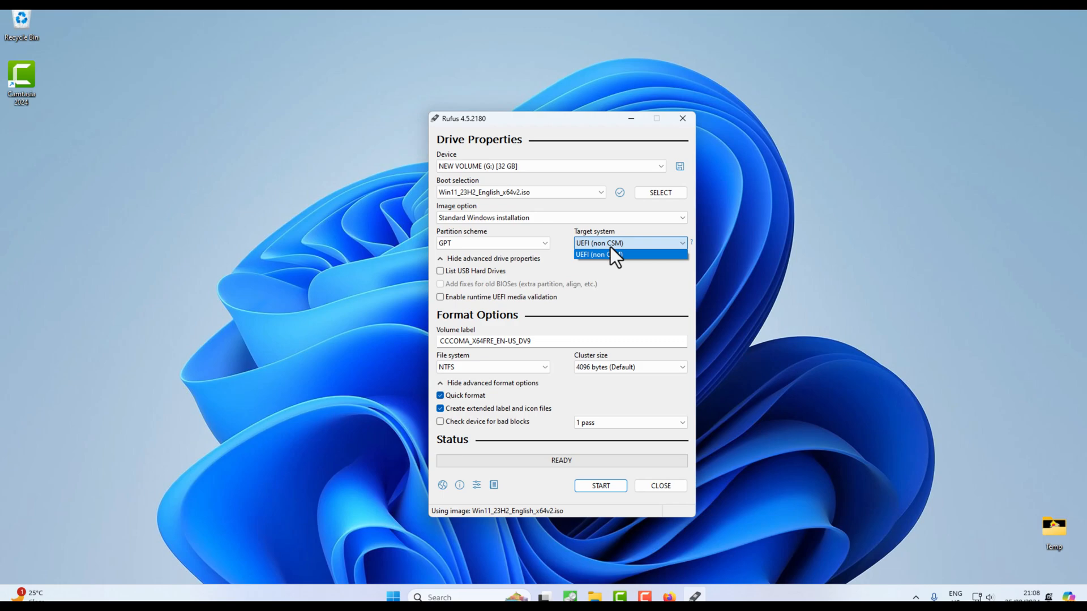
click(628, 254)
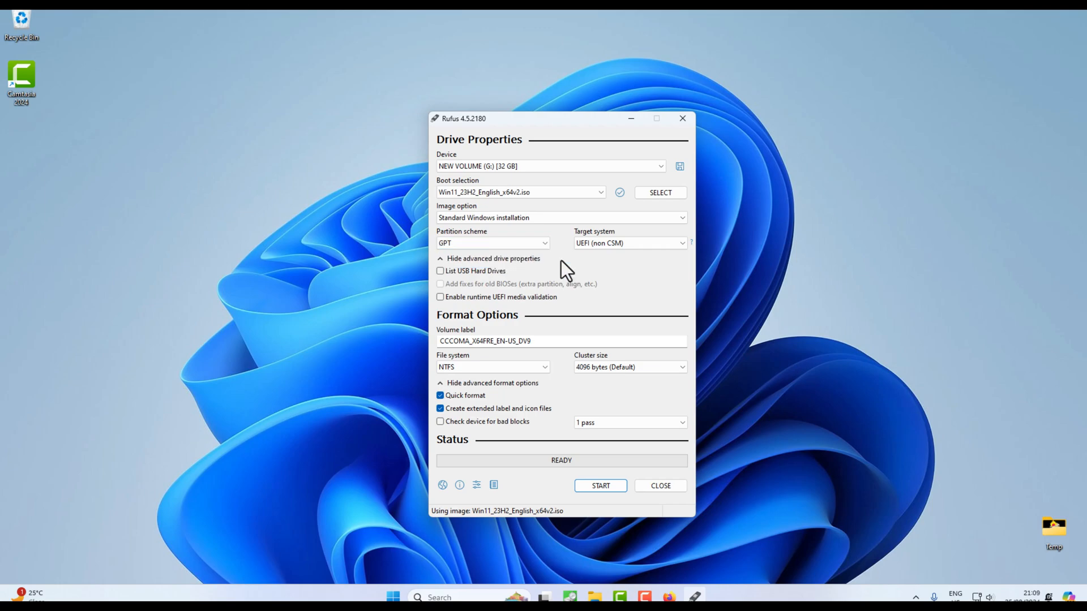
click(492, 243)
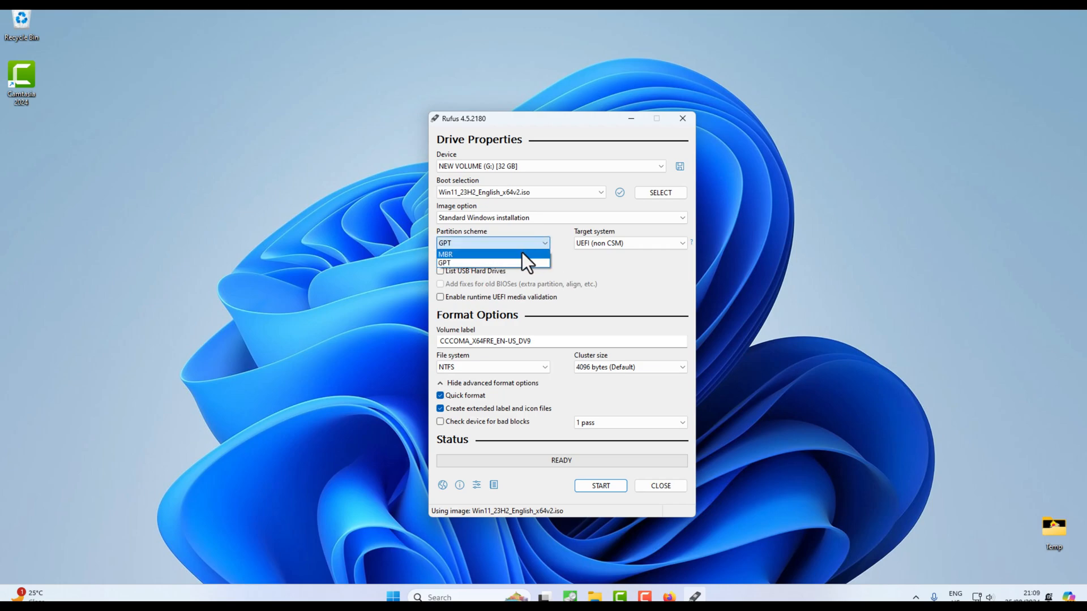
click(445, 254)
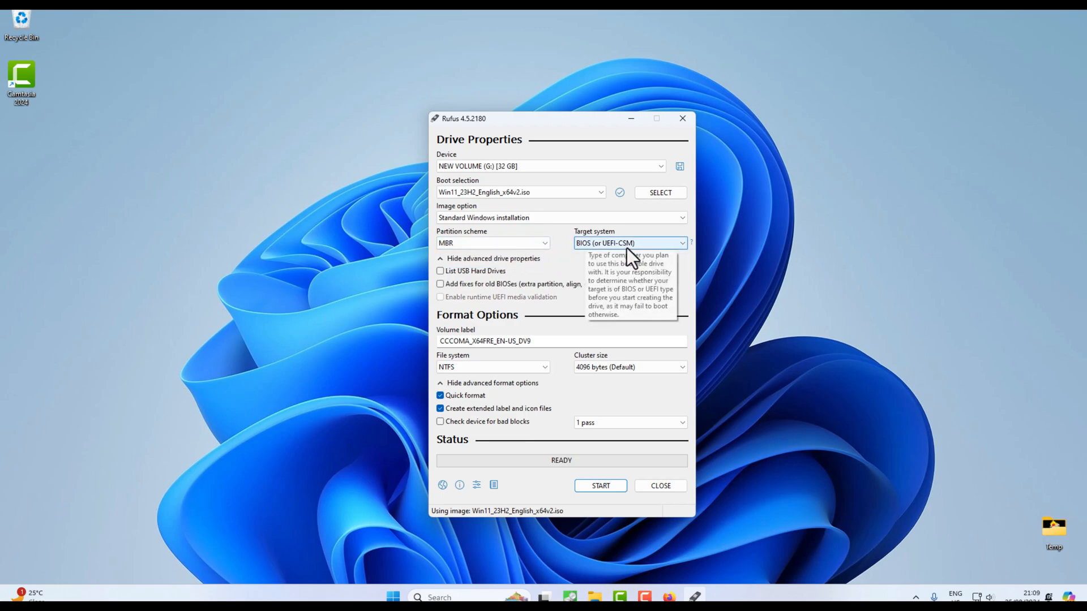
click(492, 243)
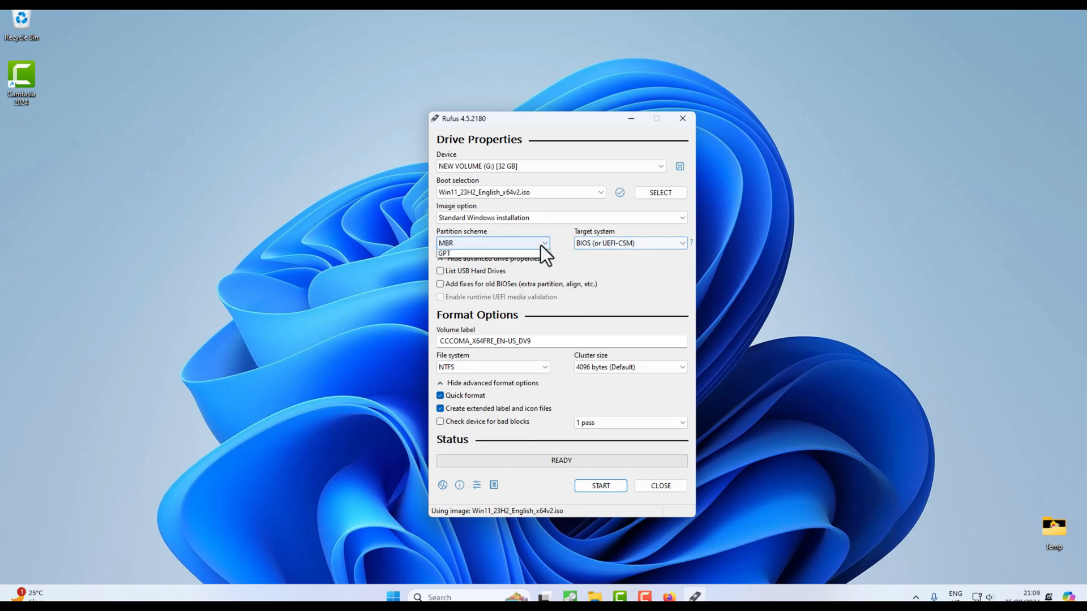
click(444, 253)
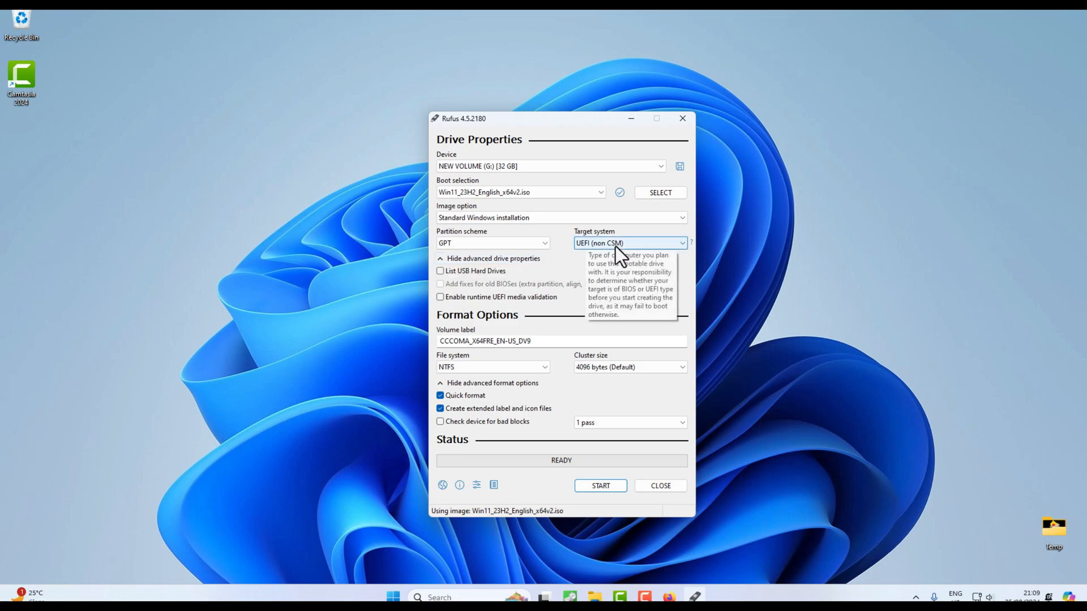
mouse_move(615, 258)
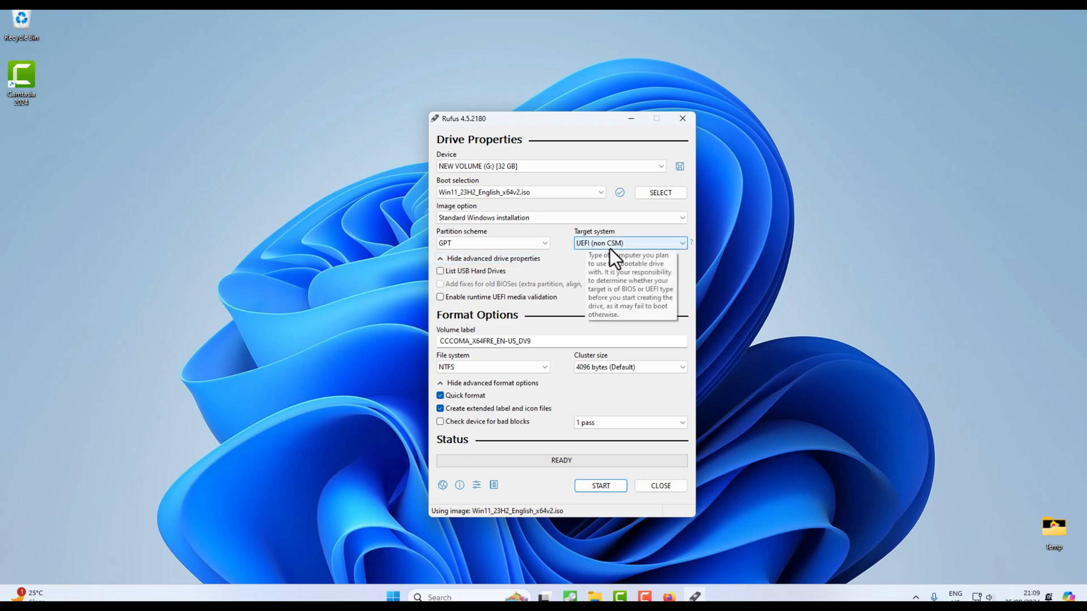
mouse_move(596, 265)
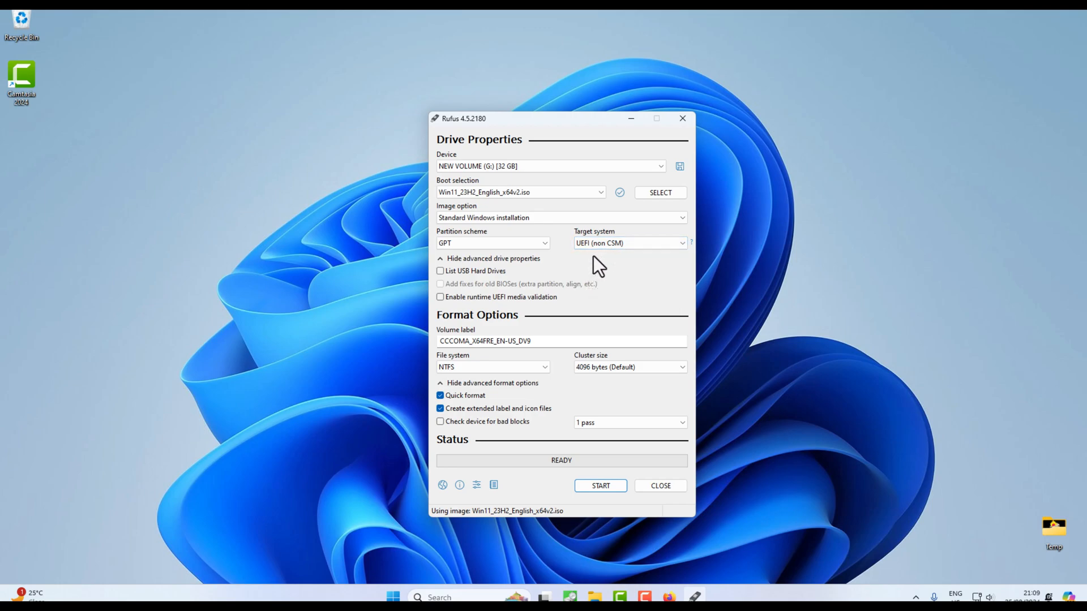
mouse_move(560, 268)
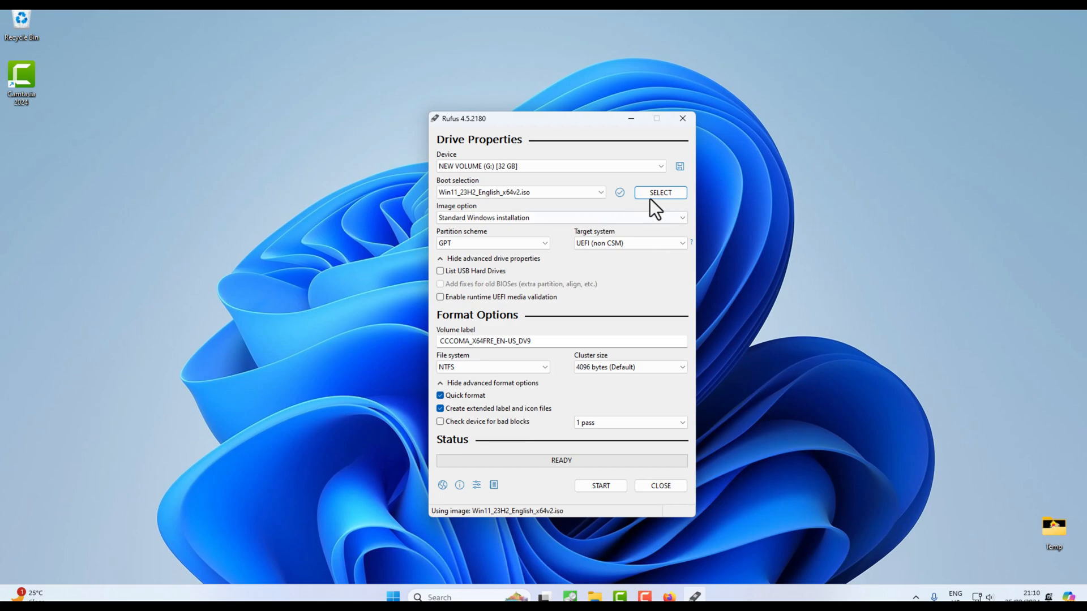
Switch the partition scheme to MBR, then back to GPT, keeping NTFS.
click(659, 192)
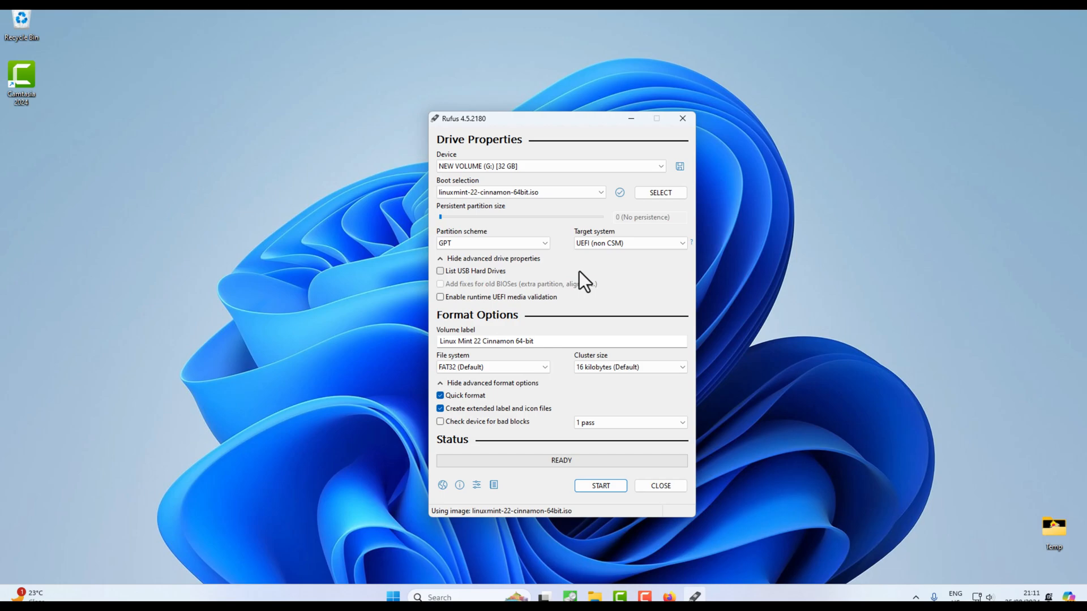
click(493, 243)
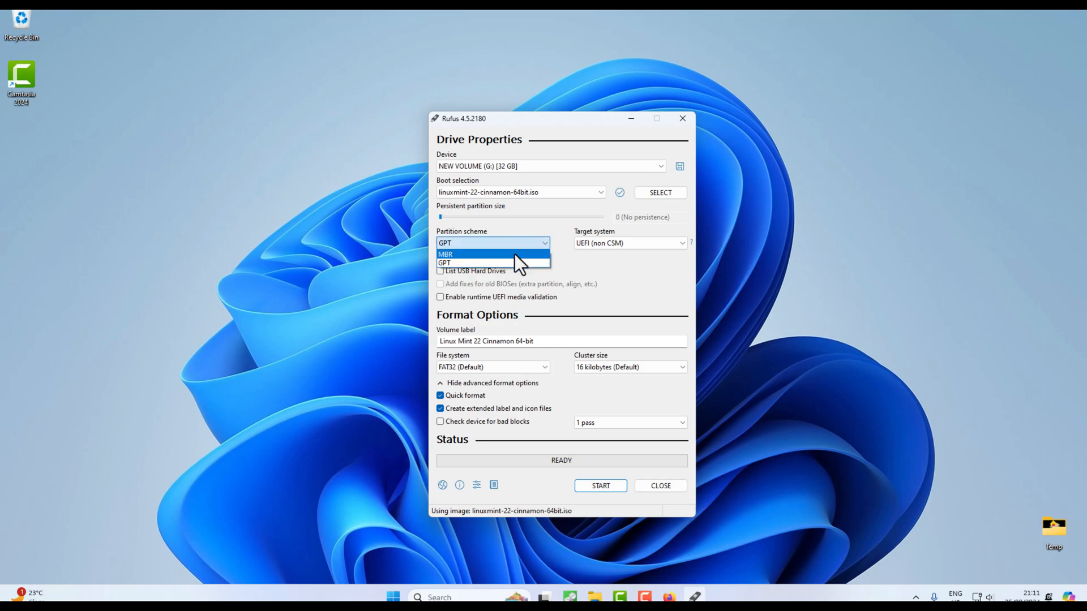
click(444, 253)
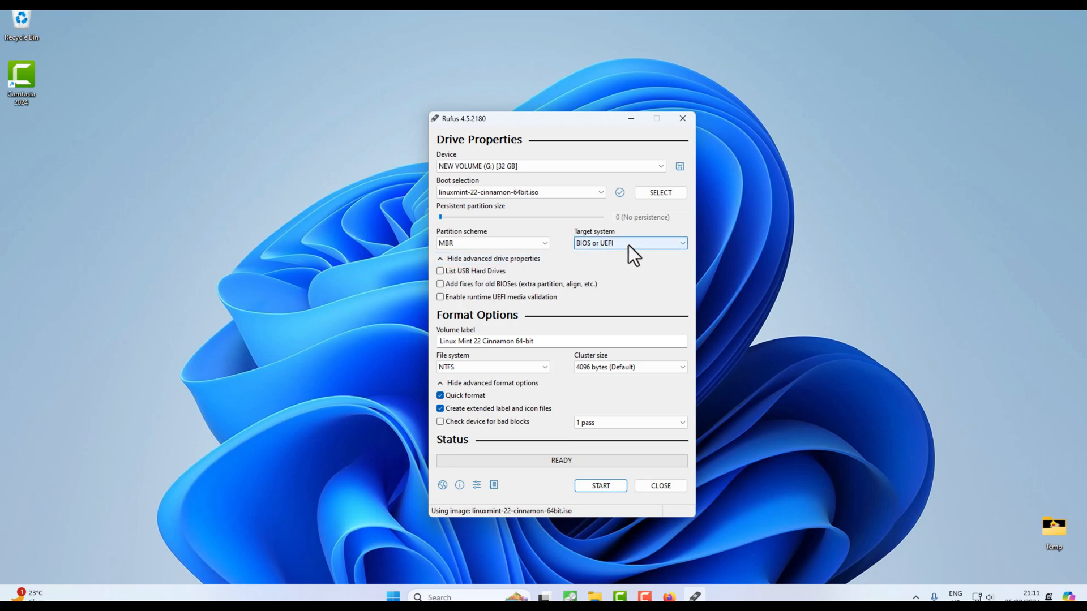
mouse_move(630, 242)
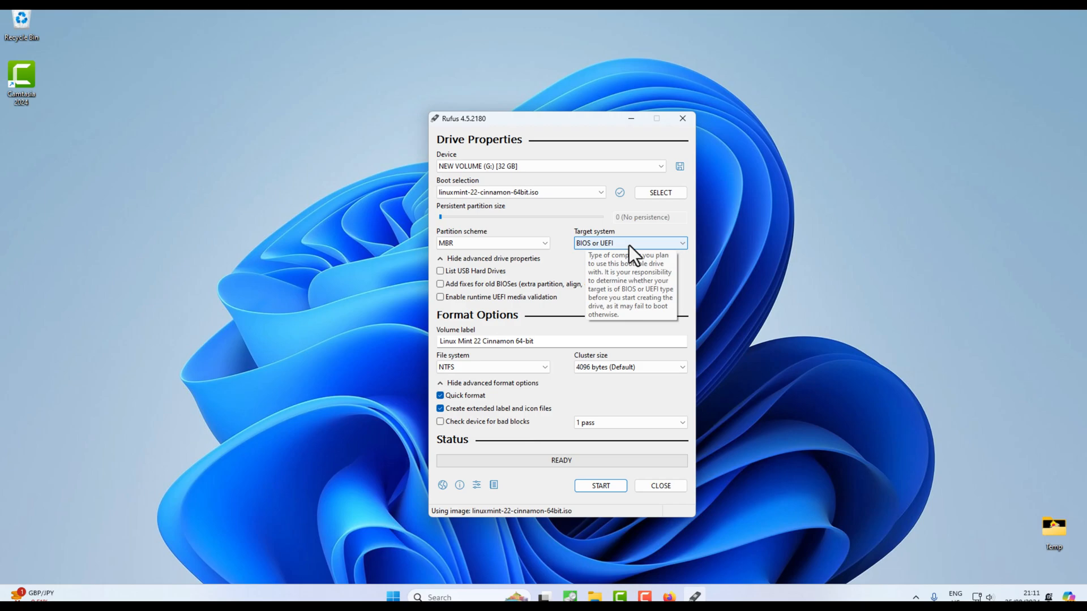
mouse_move(616, 257)
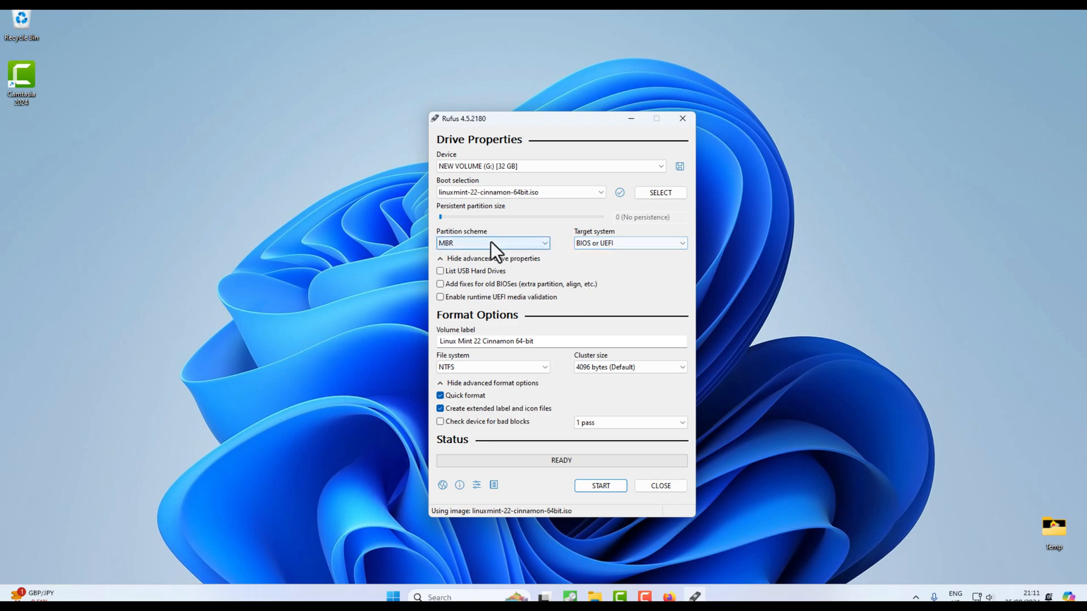
click(492, 243)
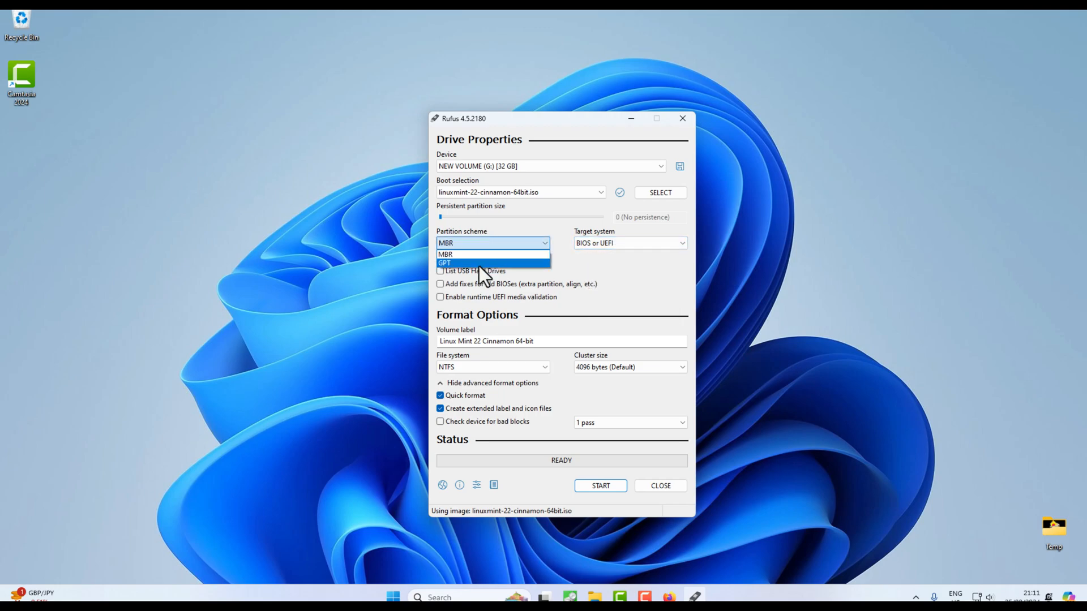
click(445, 263)
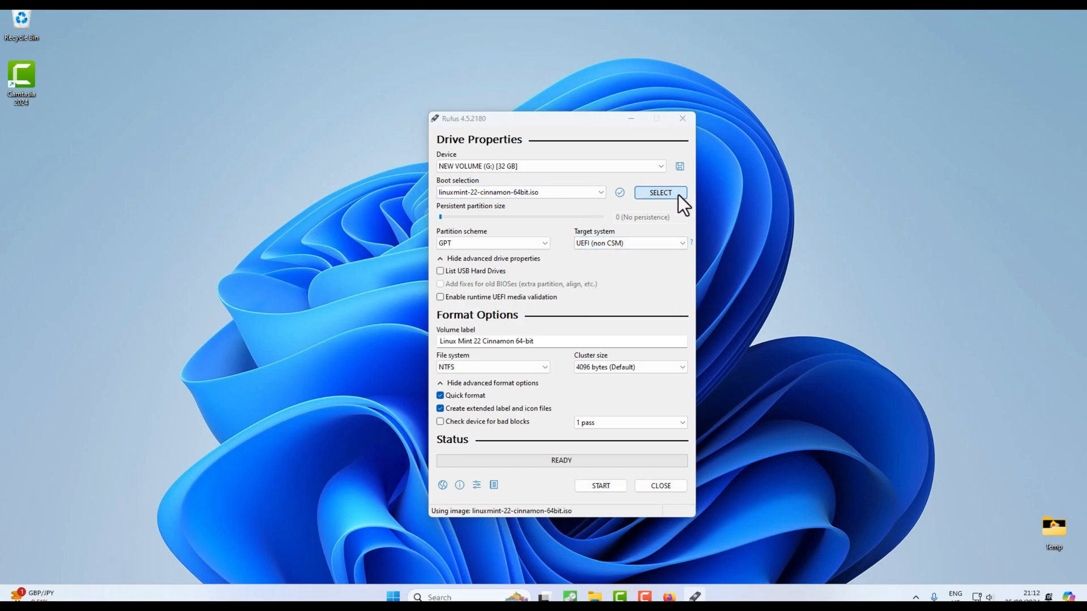
Reselect the Win11_23H2_English_x64v2 image and collapse, then re-expand, advanced drive properties.
click(658, 192)
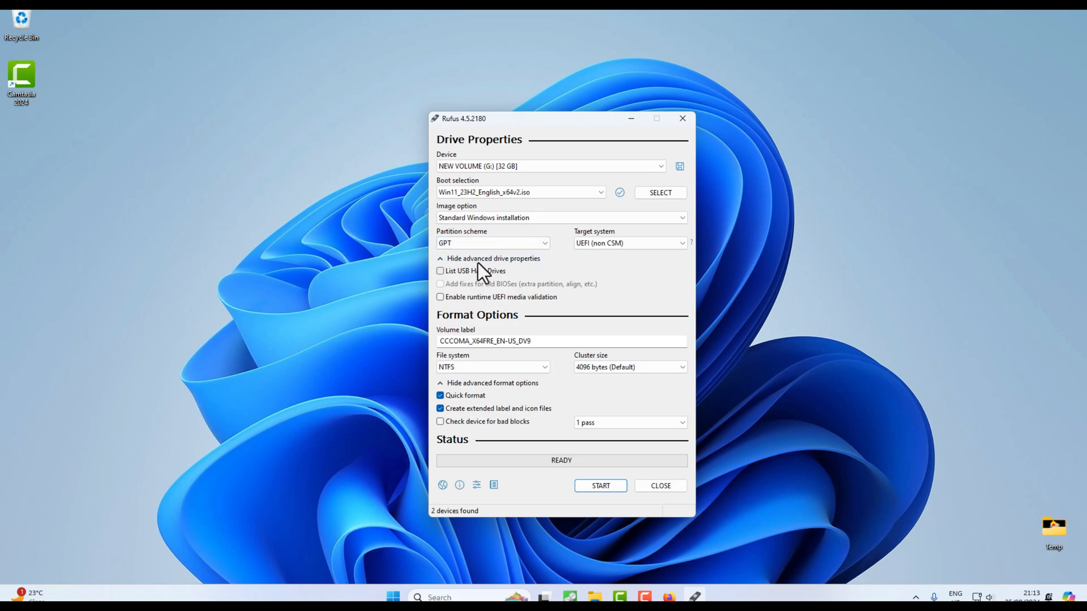
click(491, 258)
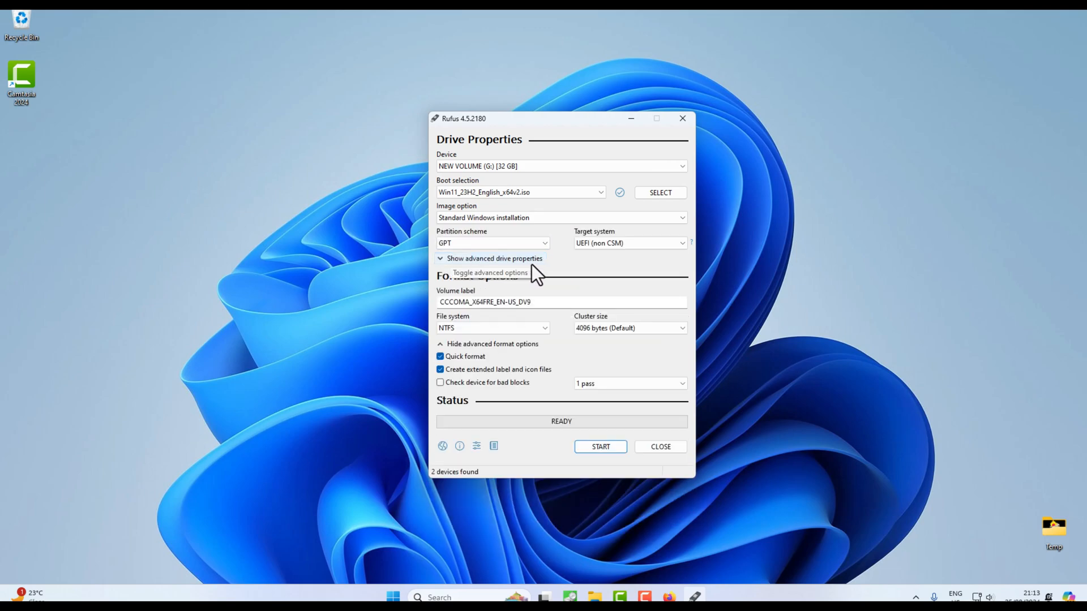
click(493, 258)
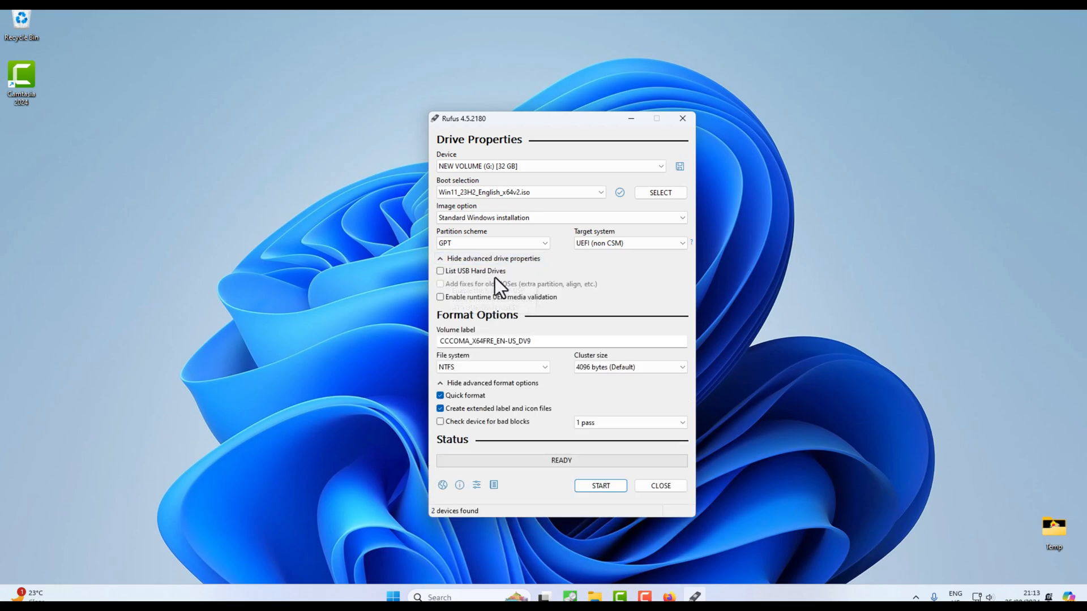
Toggle the List USB Hard Drives checkbox on, then back off.
click(440, 271)
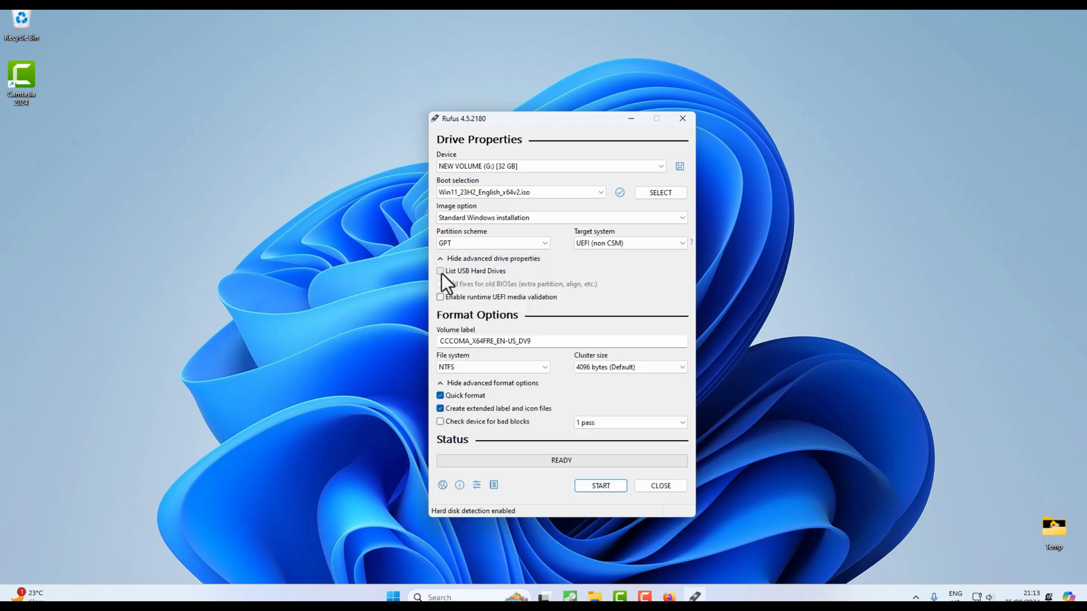
click(439, 270)
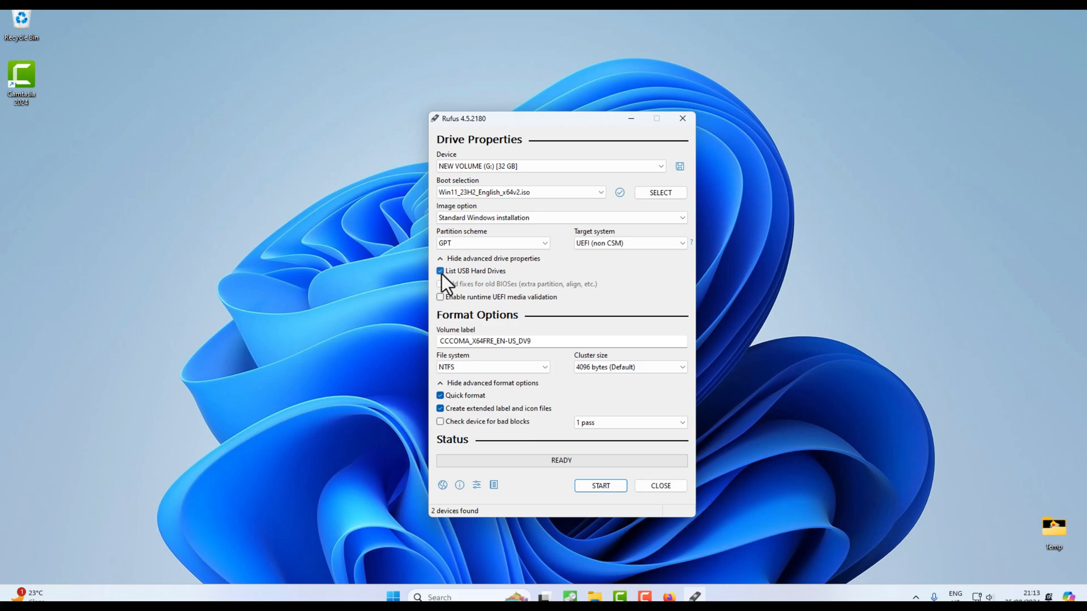
click(441, 271)
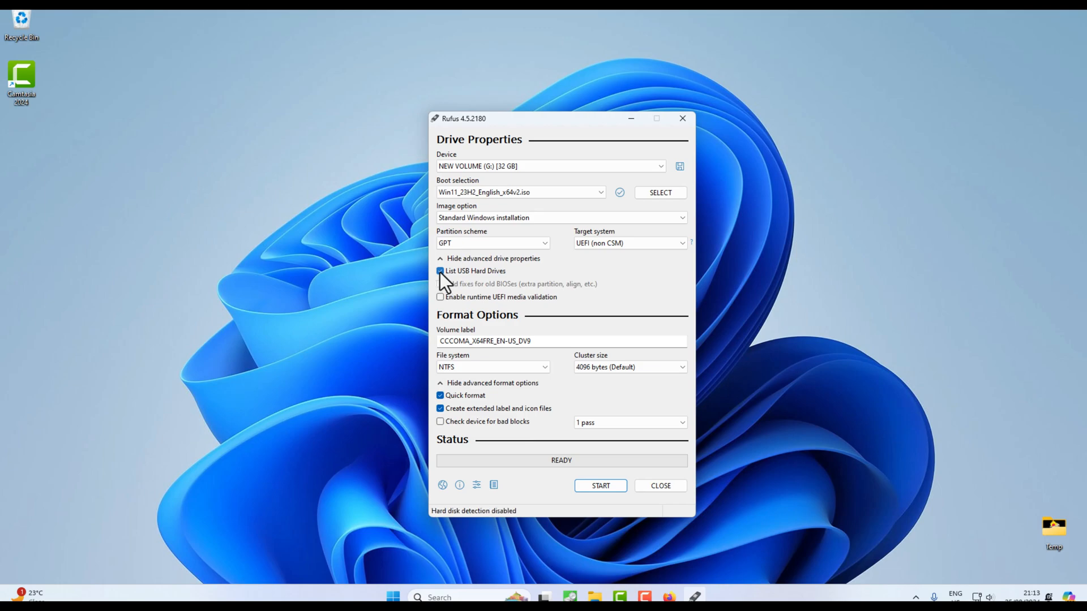
click(440, 271)
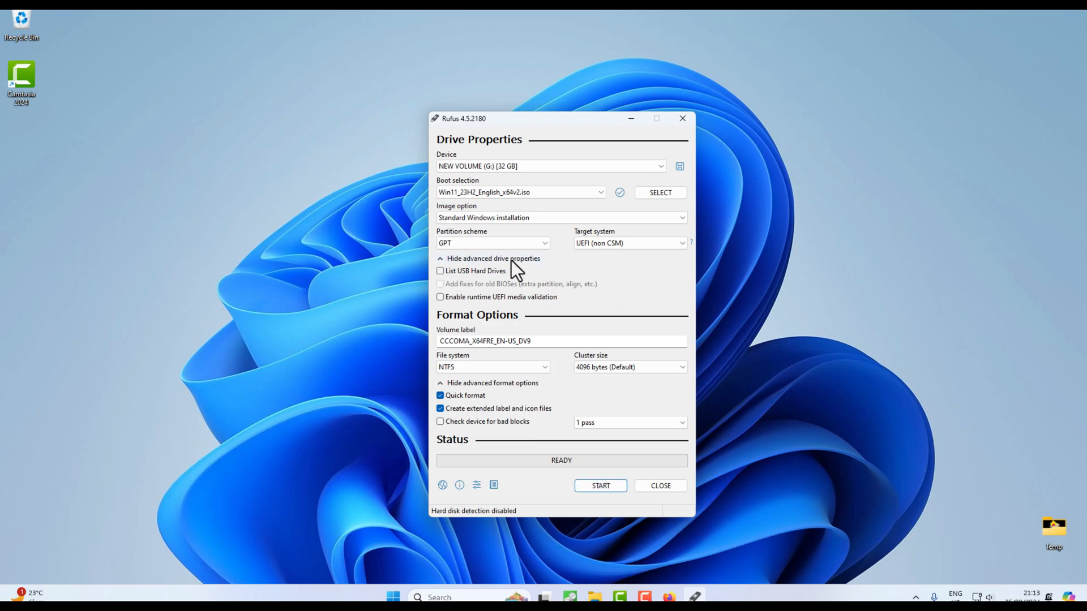
Collapse the advanced drive properties and keep NTFS as the file system.
click(494, 258)
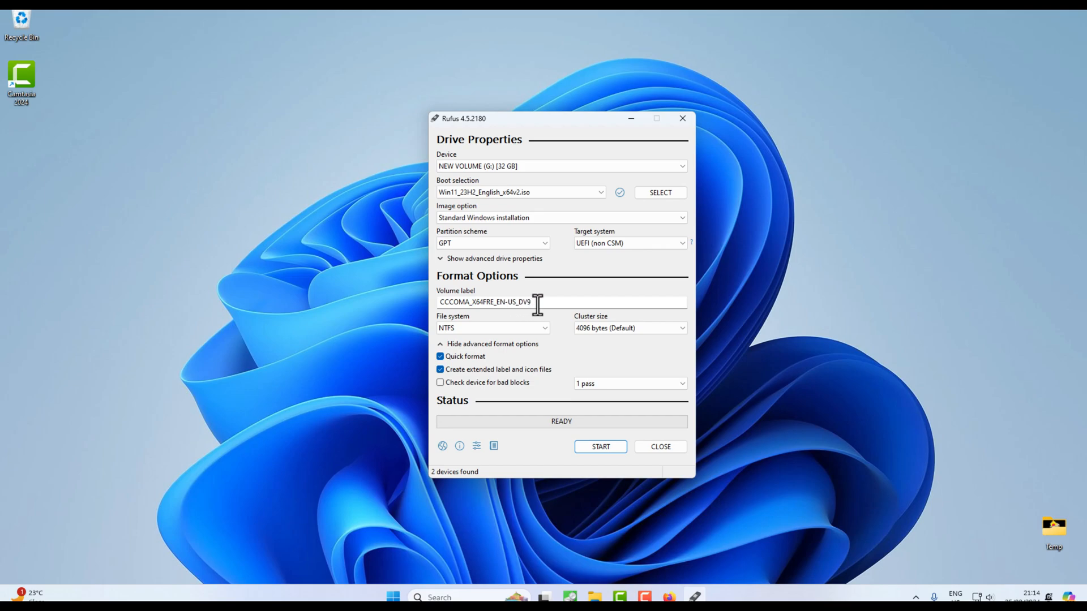
click(492, 328)
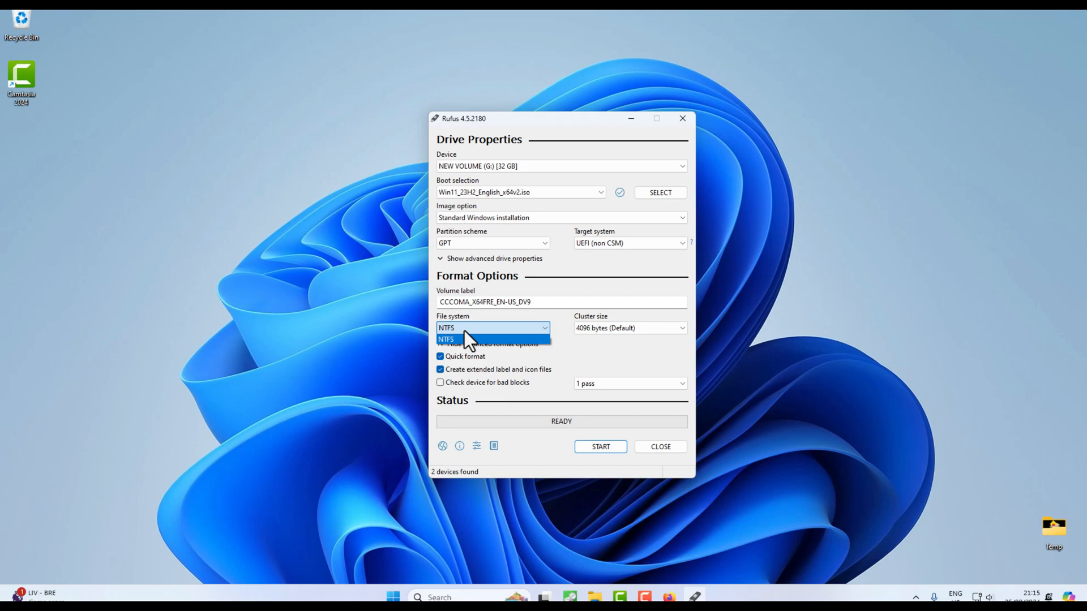
mouse_move(472, 341)
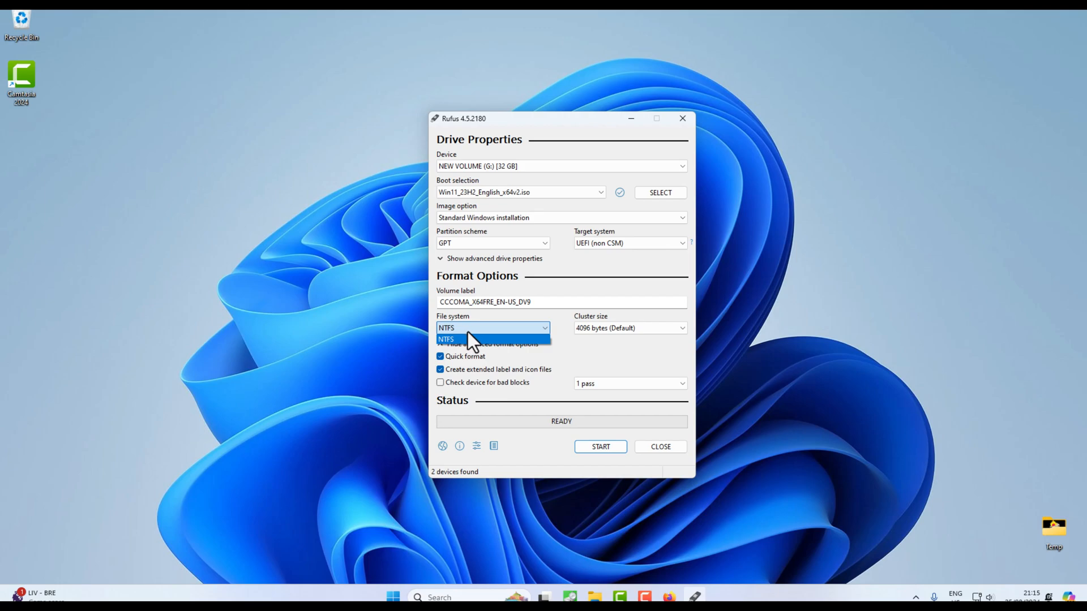
mouse_move(485, 343)
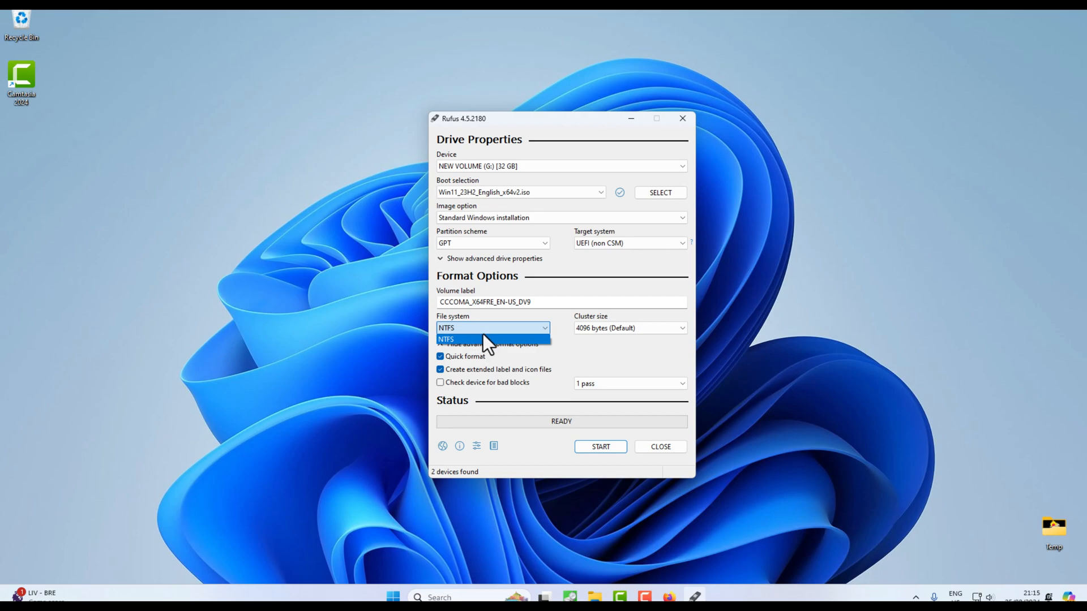
click(445, 339)
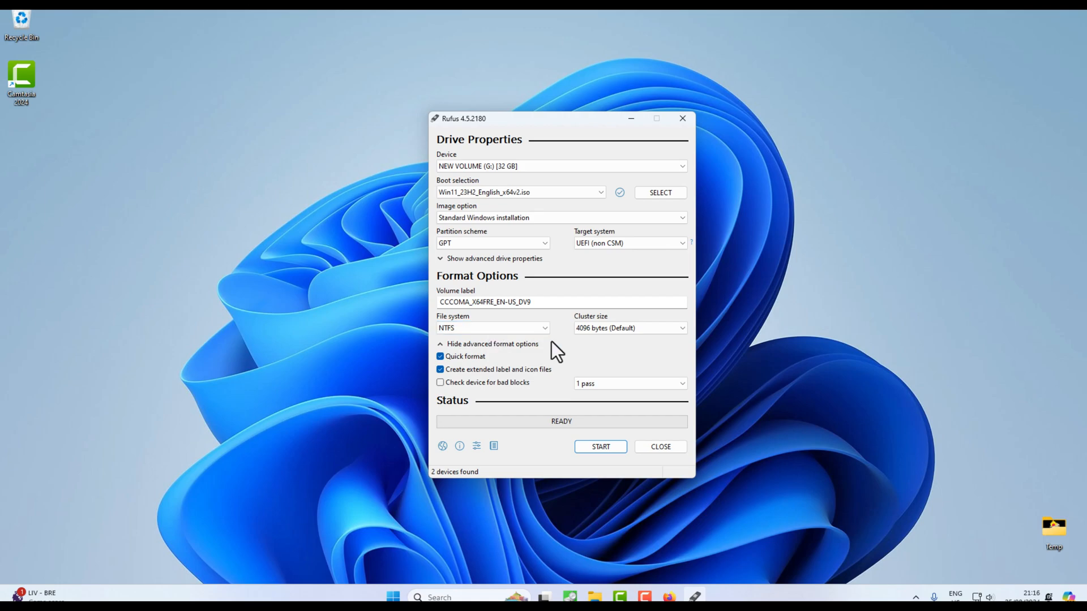
click(627, 328)
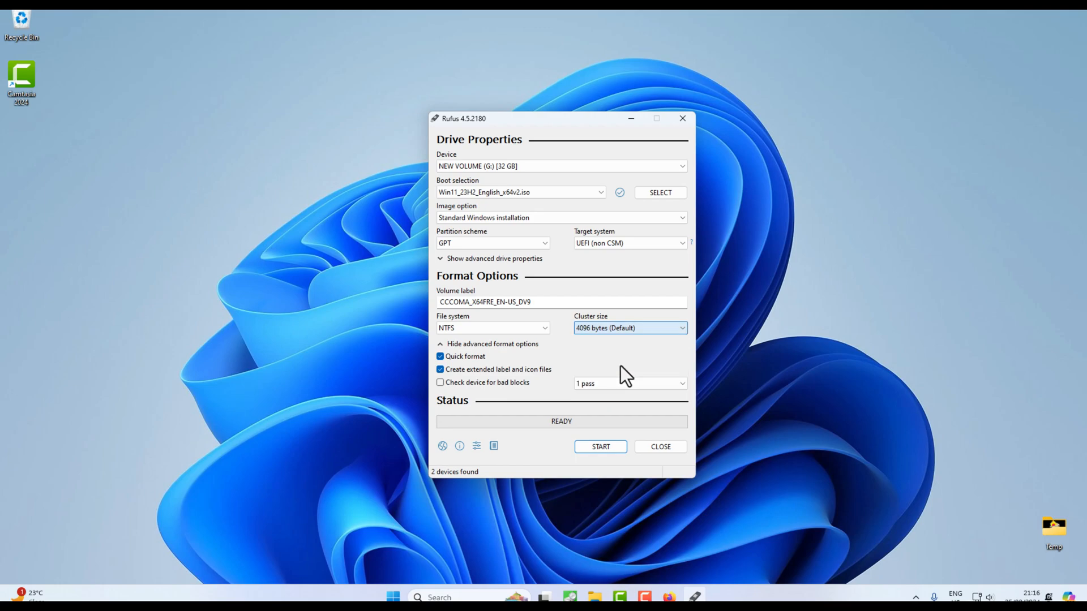
mouse_move(581, 352)
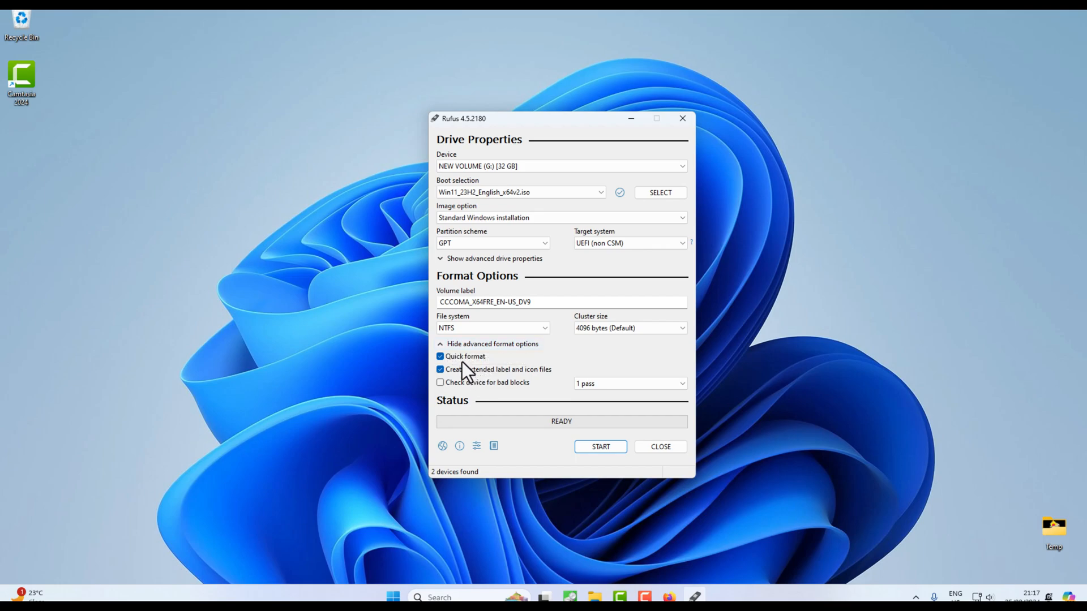
mouse_move(468, 374)
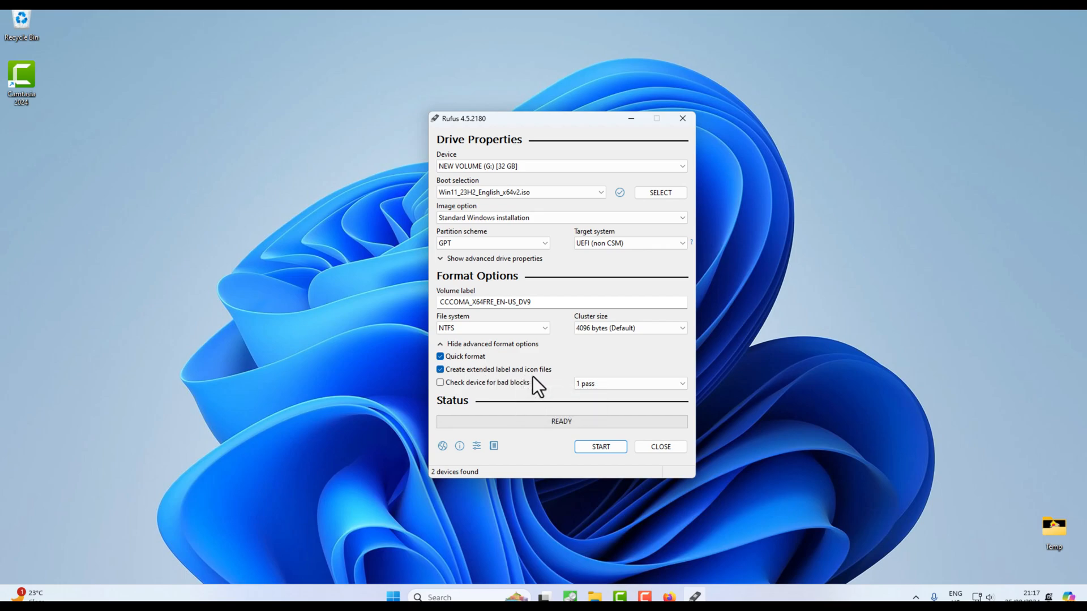
mouse_move(485, 382)
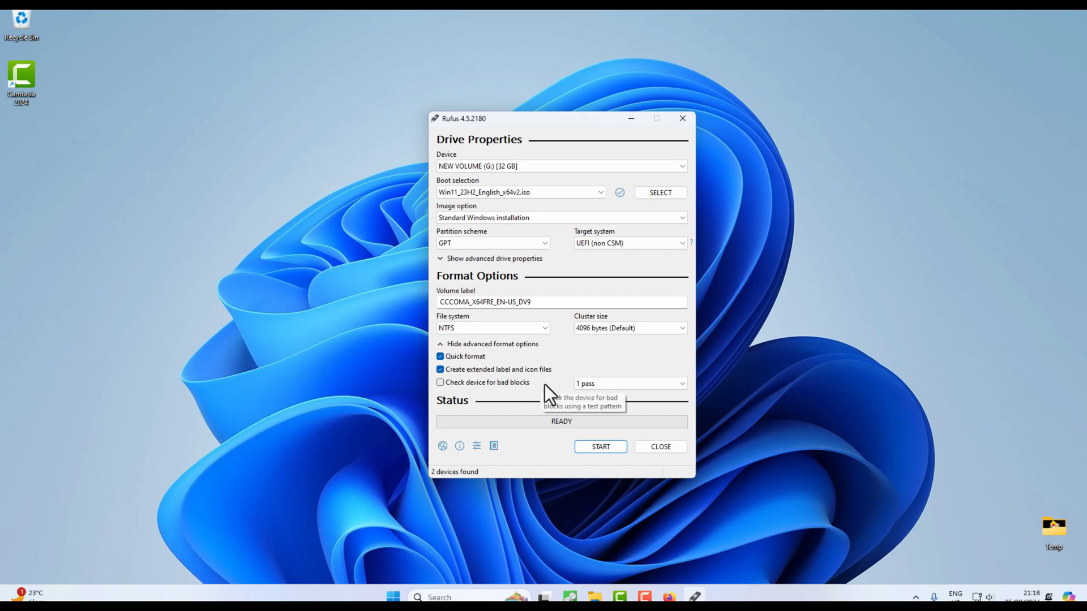
mouse_move(549, 394)
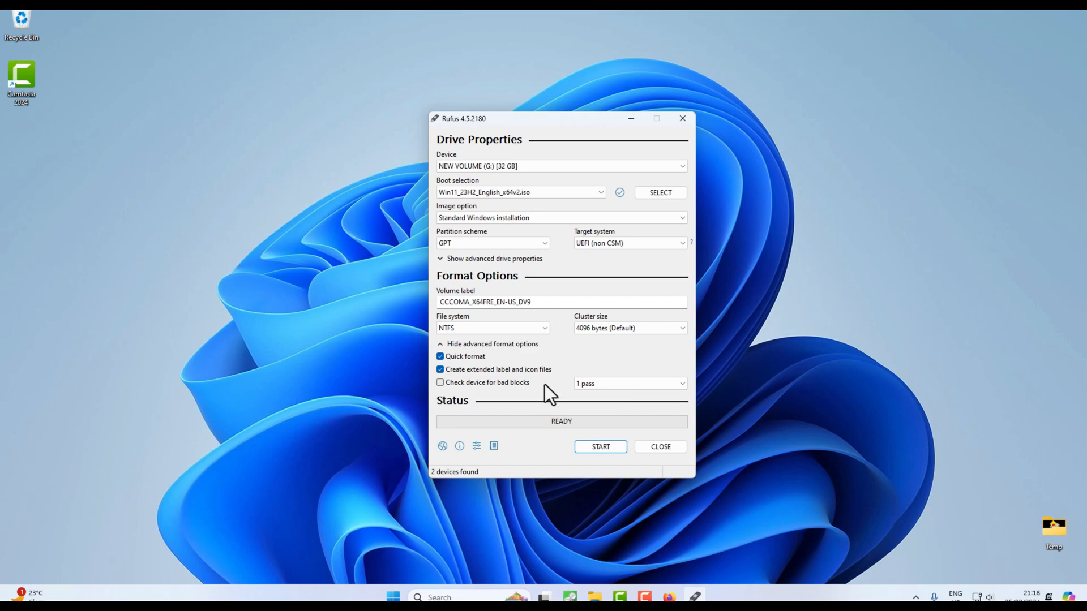
Set the bad-block check passes dropdown to '1 pass'.
click(628, 383)
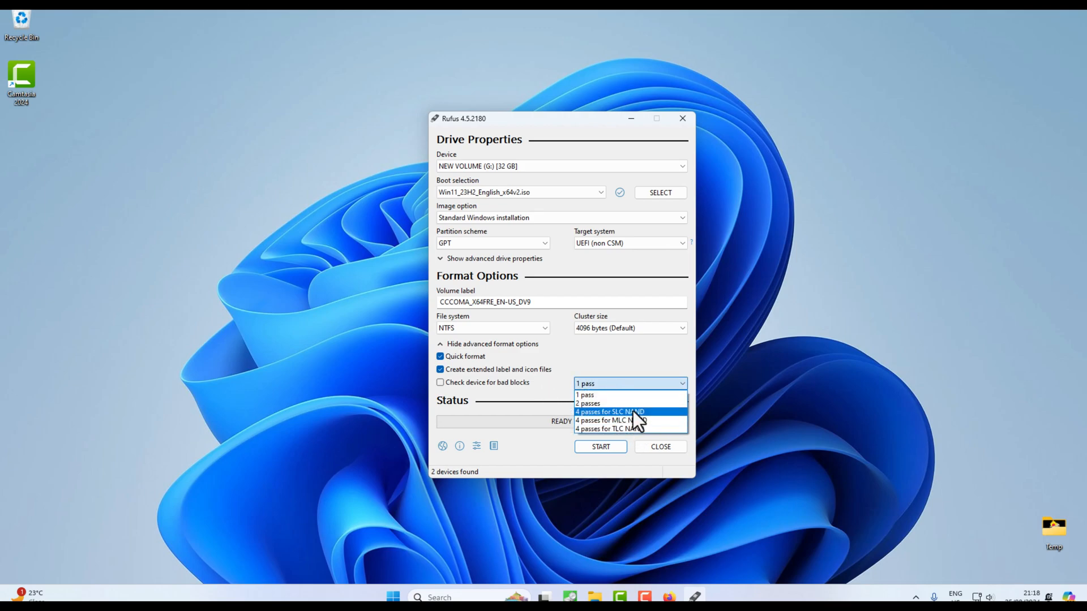
mouse_move(634, 423)
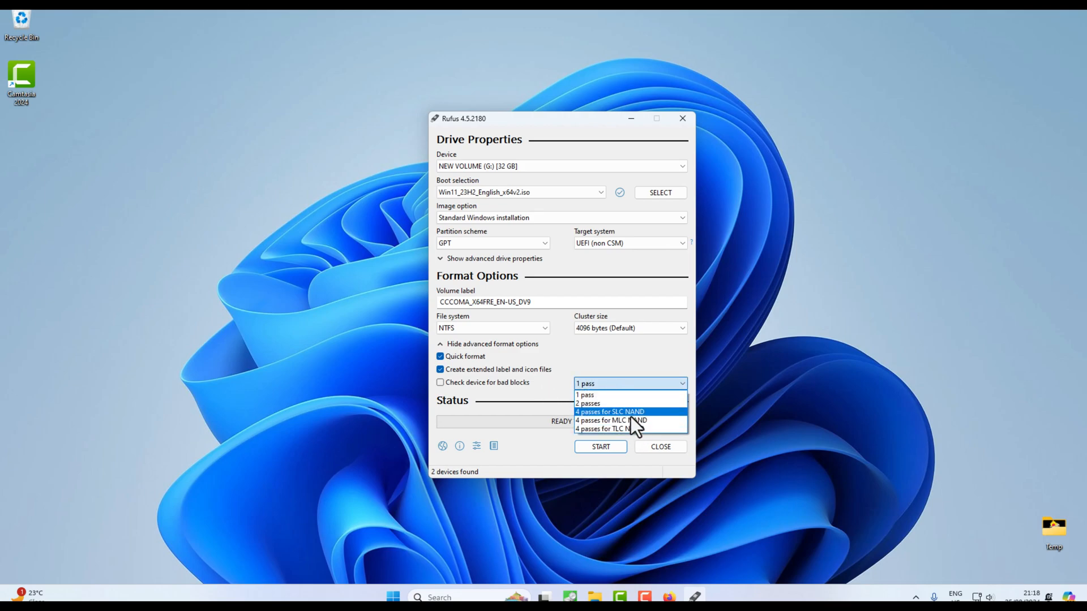
click(584, 394)
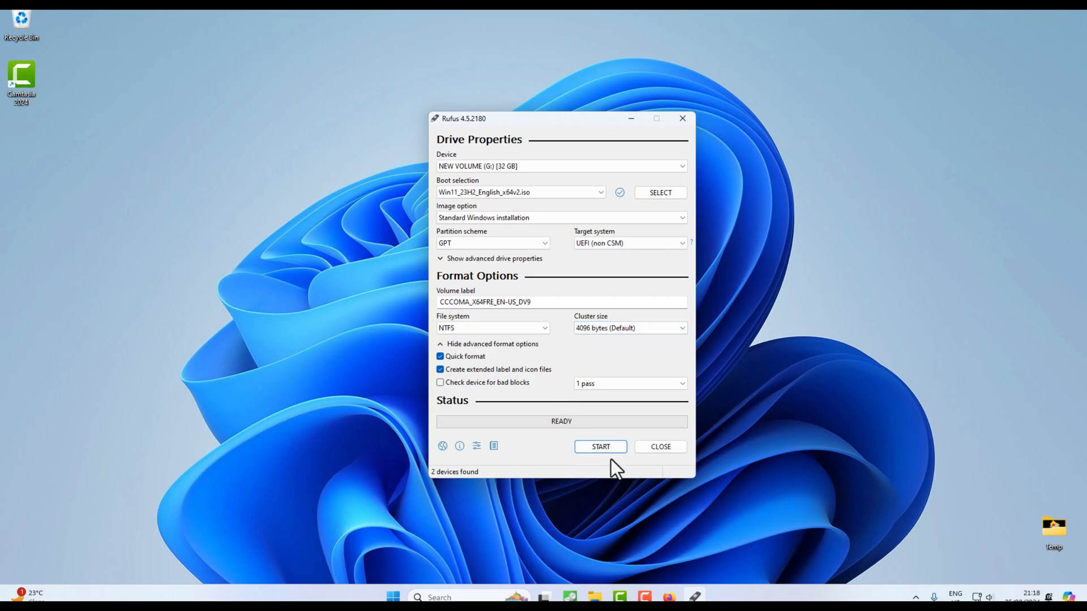
Start the write and review the Windows customization dialog, selecting local username Admin.
click(600, 447)
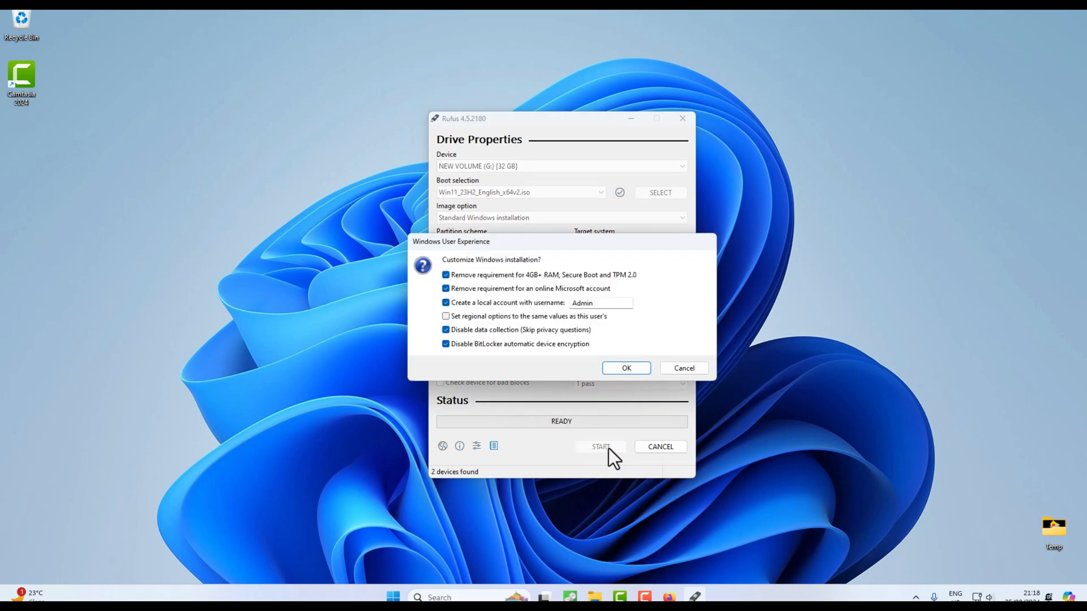
mouse_move(521, 377)
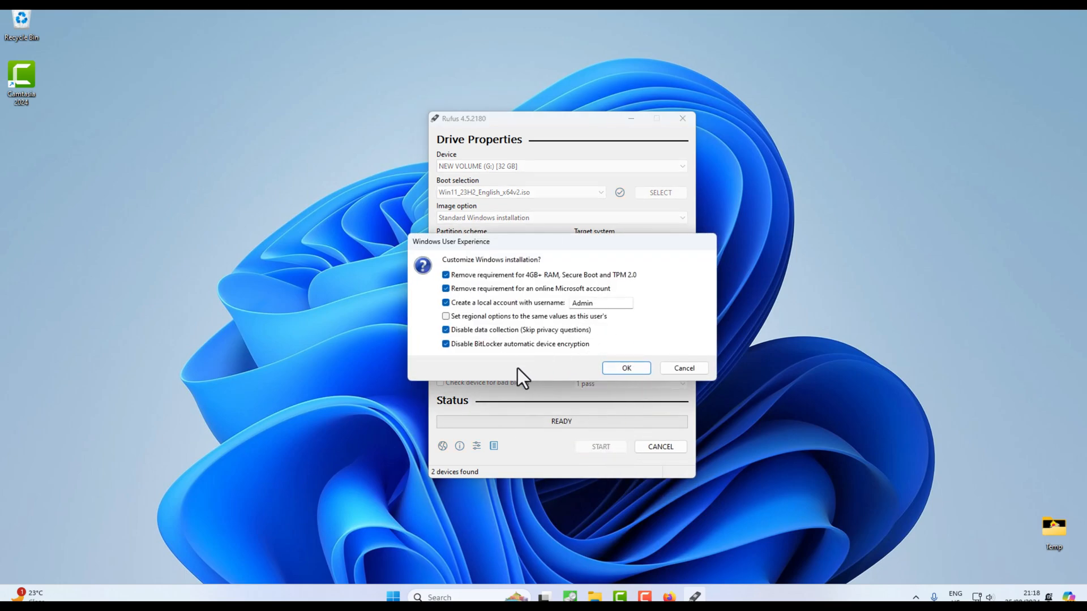
mouse_move(566, 340)
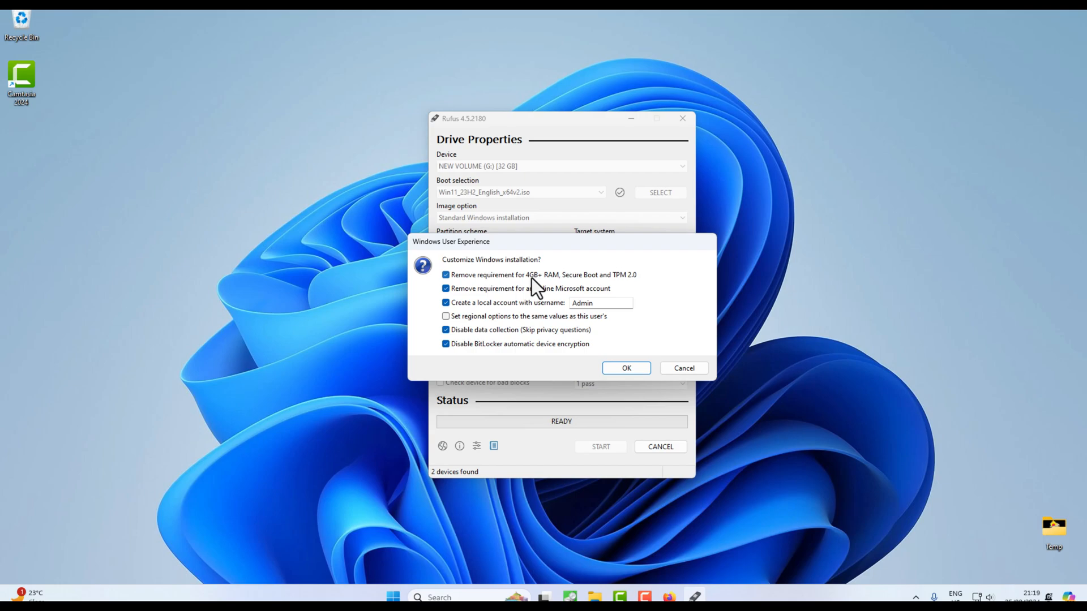
mouse_move(568, 290)
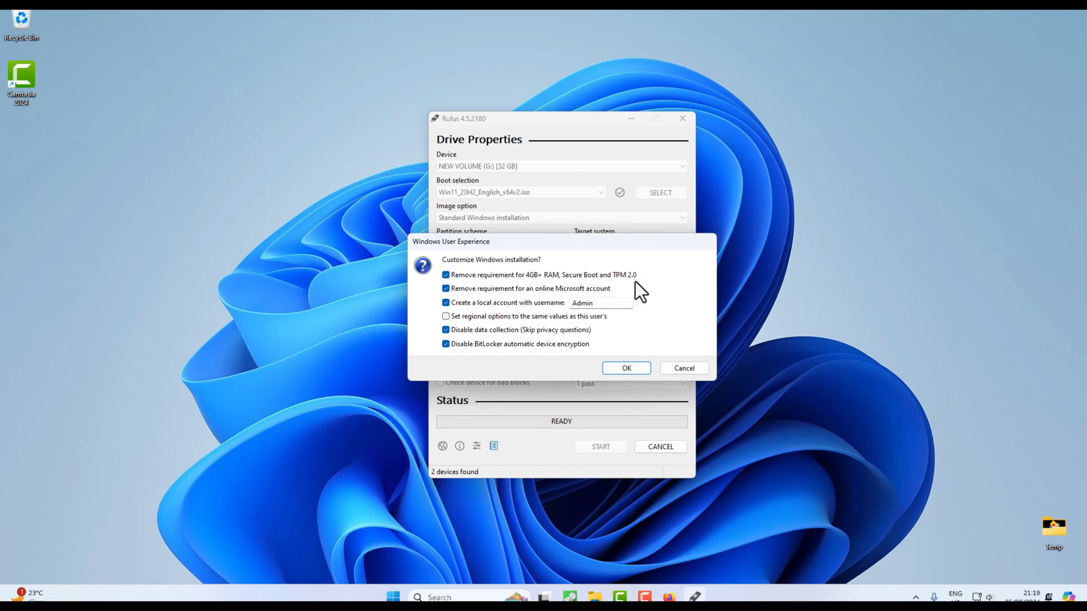
mouse_move(575, 290)
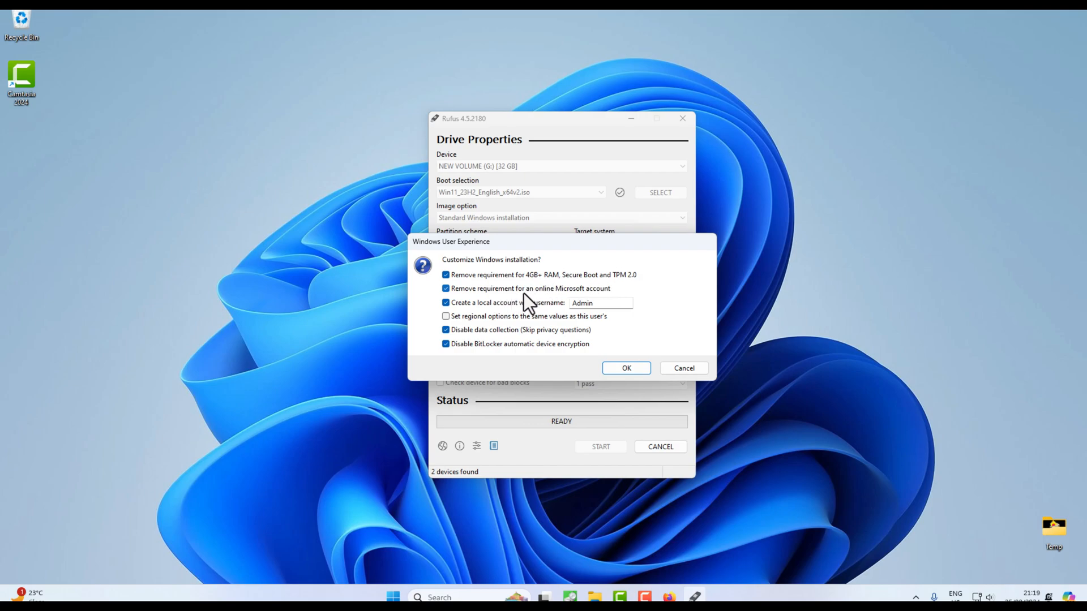
mouse_move(560, 308)
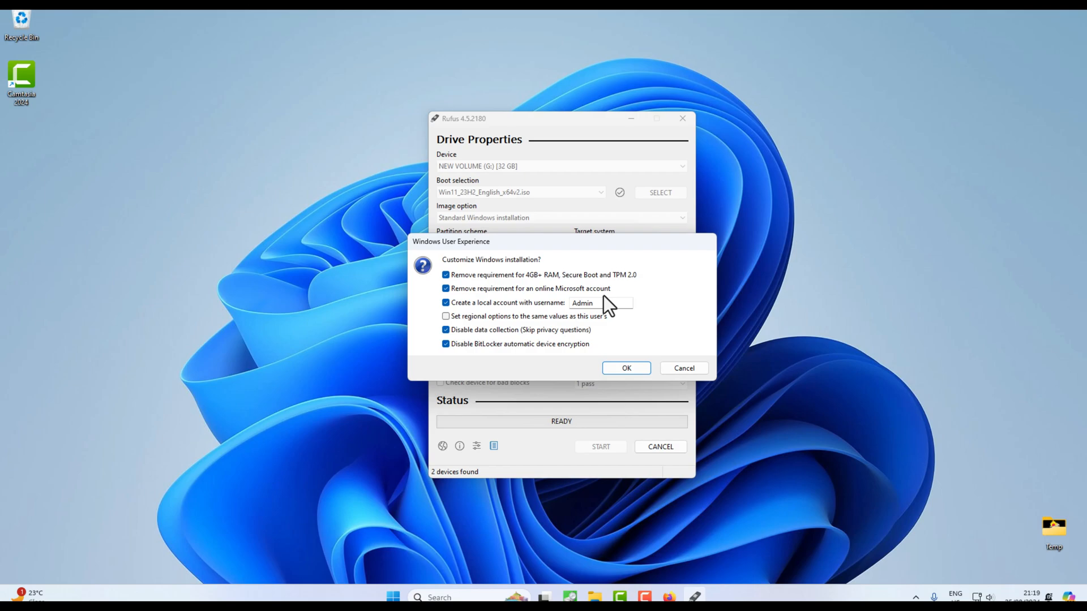
mouse_move(606, 305)
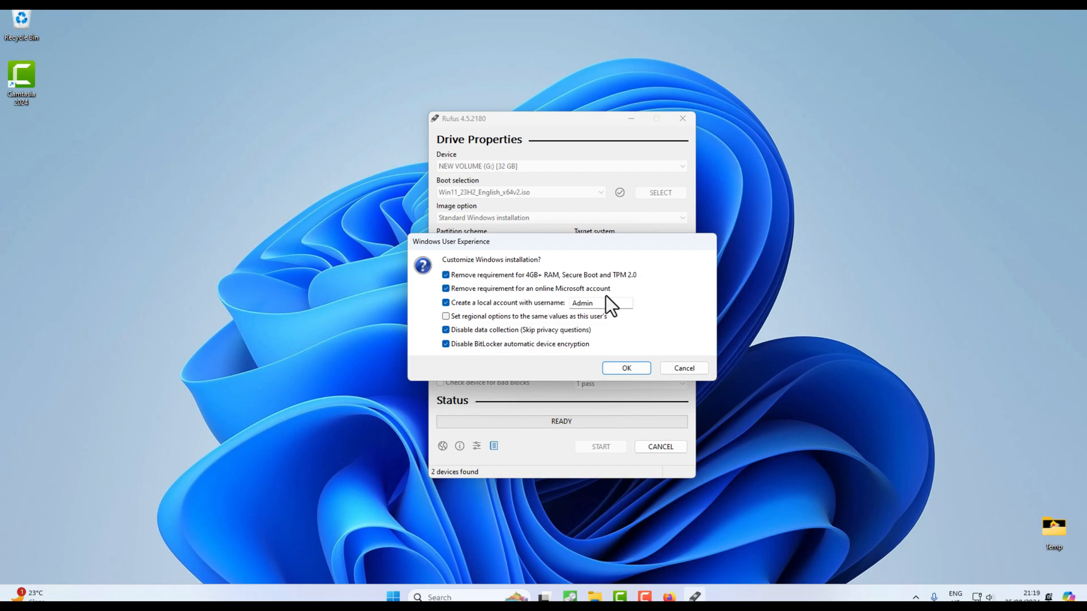
mouse_move(459, 319)
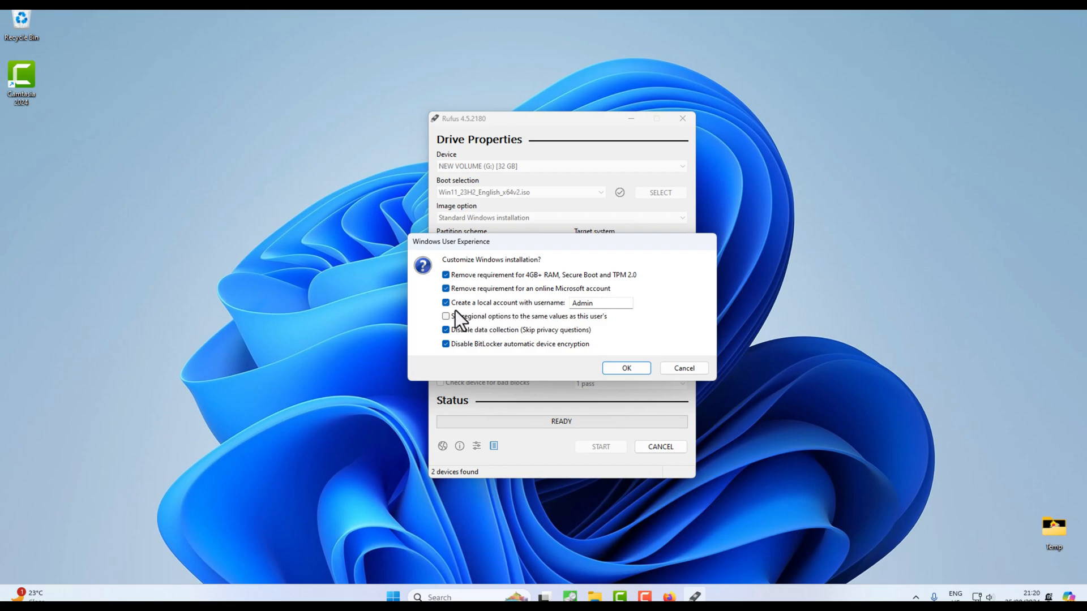
mouse_move(518, 320)
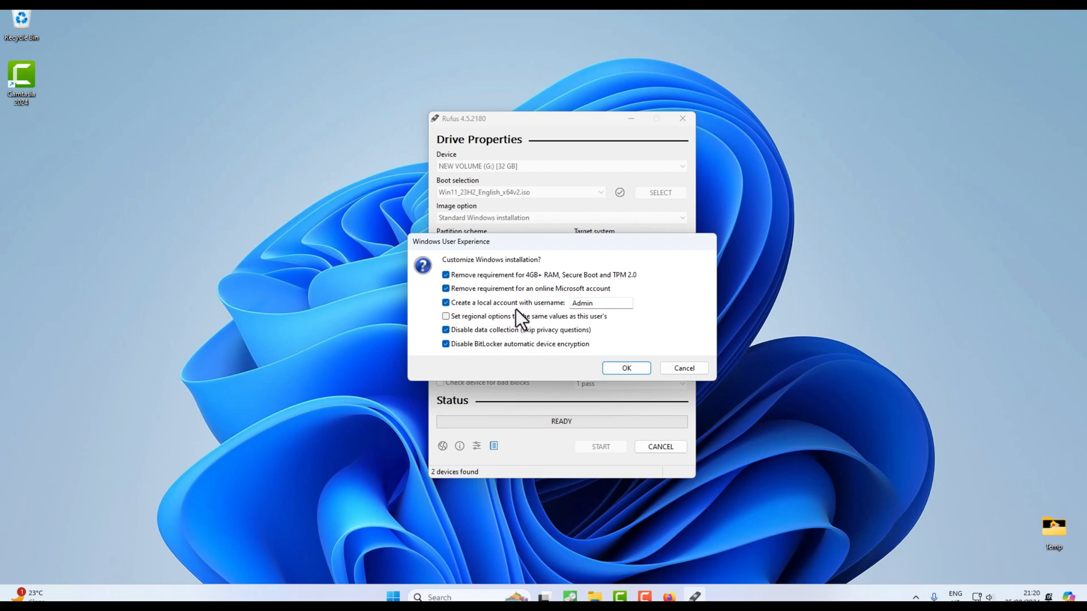
mouse_move(525, 321)
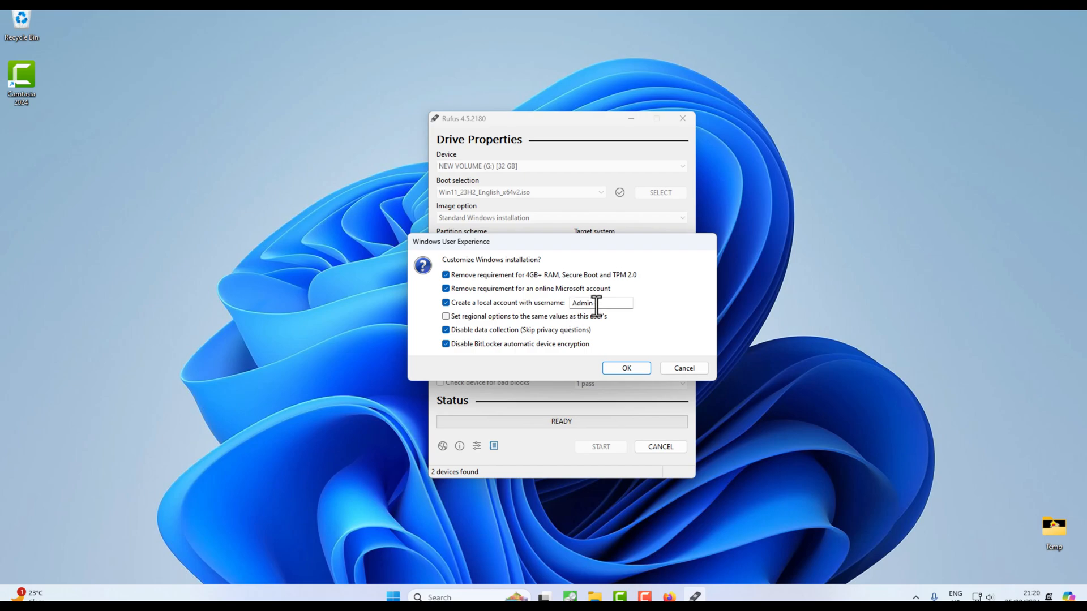
double_click(582, 303)
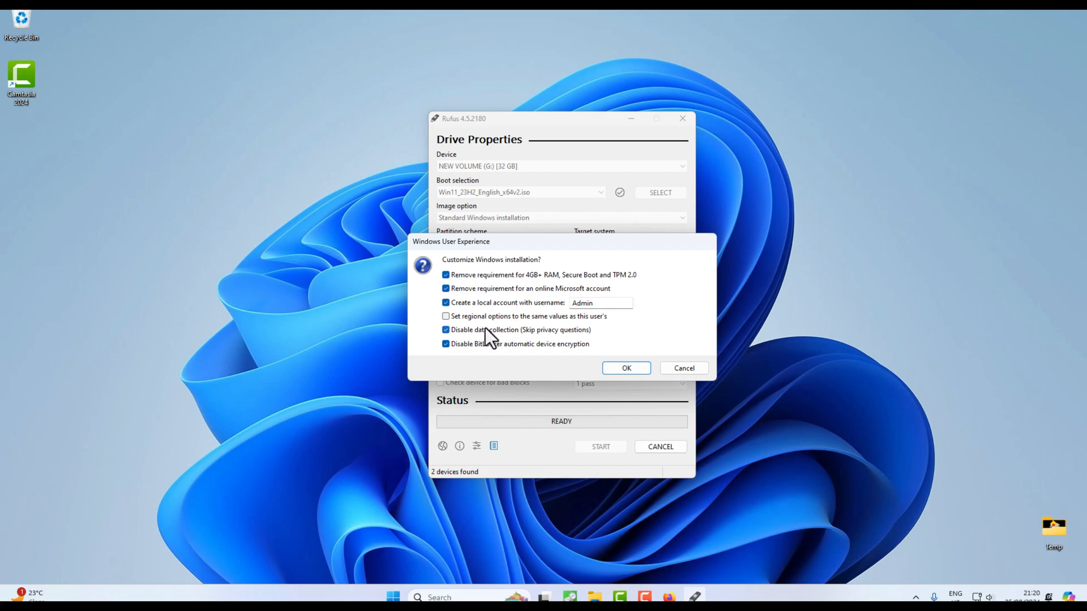
mouse_move(514, 347)
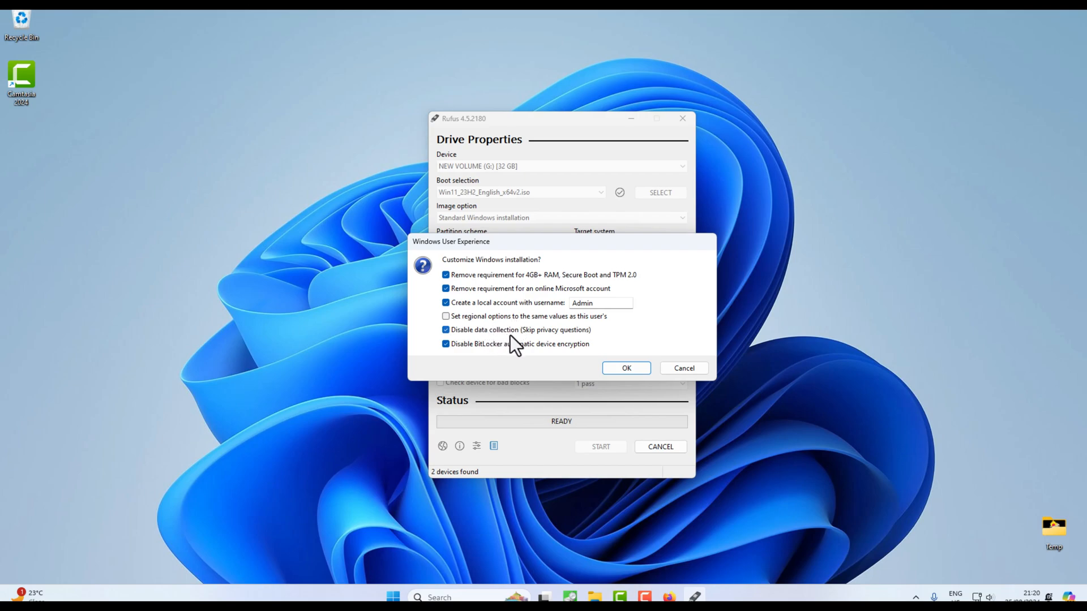
mouse_move(527, 346)
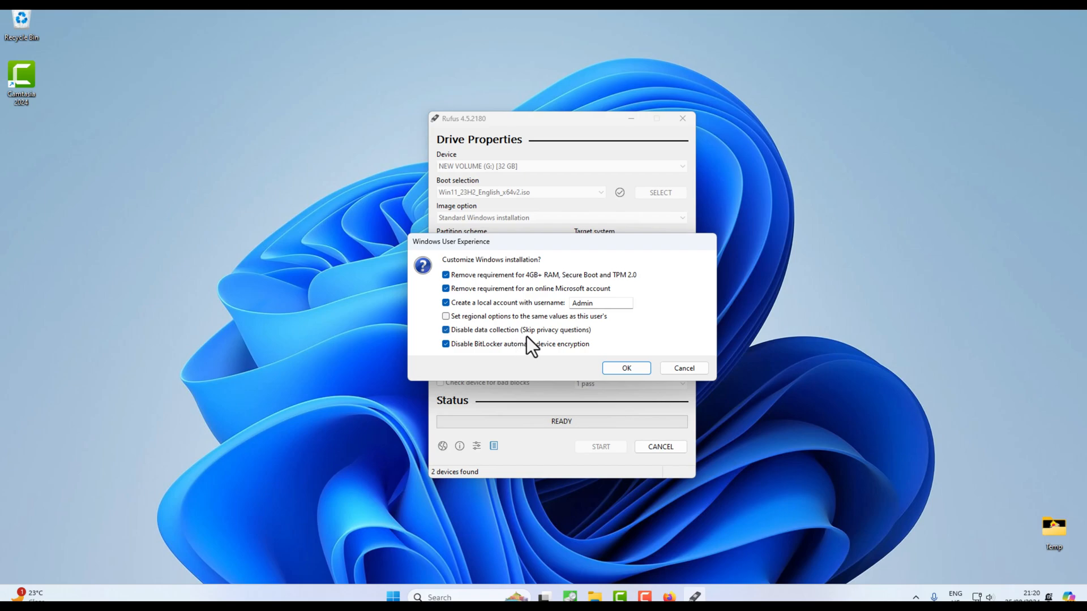
mouse_move(533, 347)
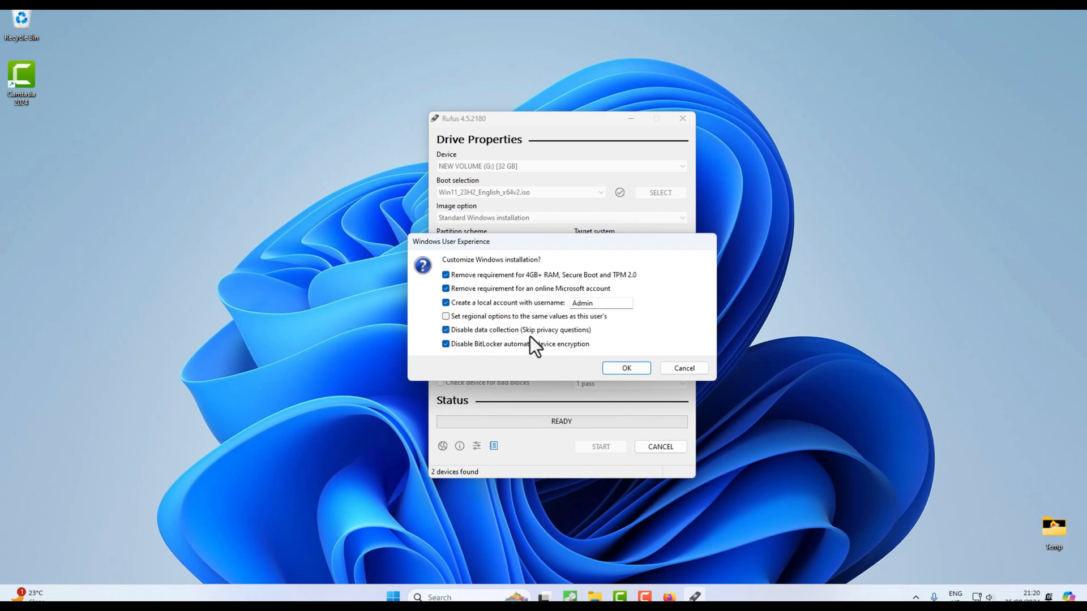
Accept the Windows User Experience options with local account Admin.
click(625, 368)
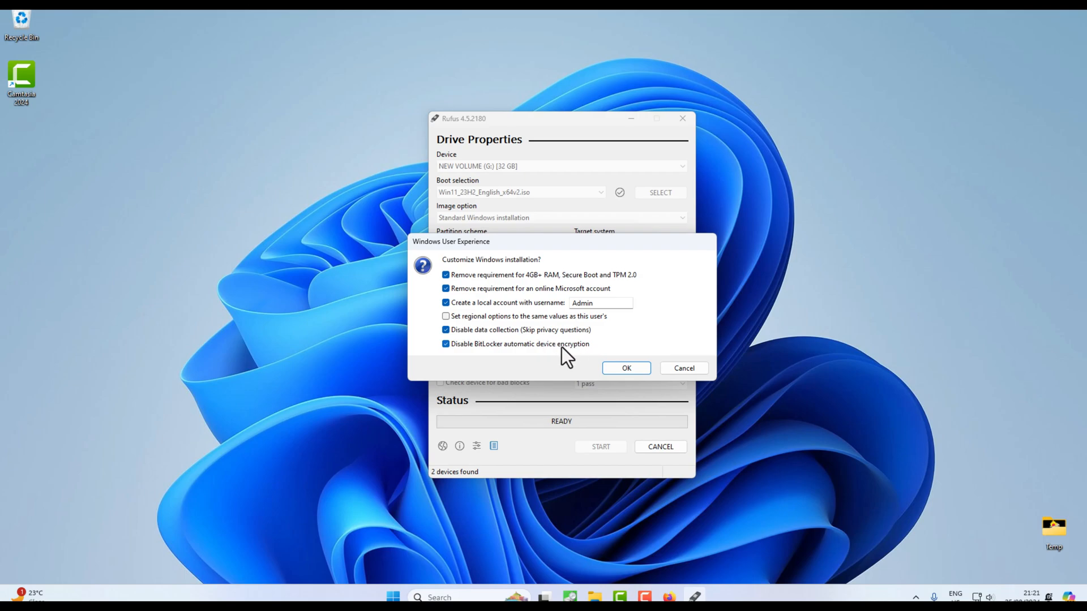
mouse_move(537, 364)
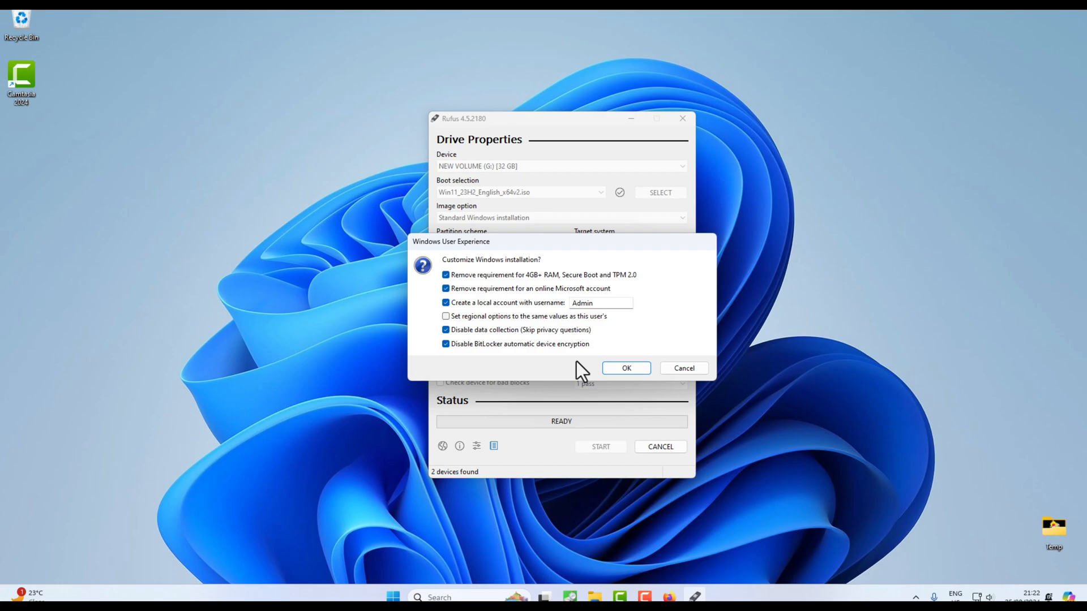
mouse_move(546, 361)
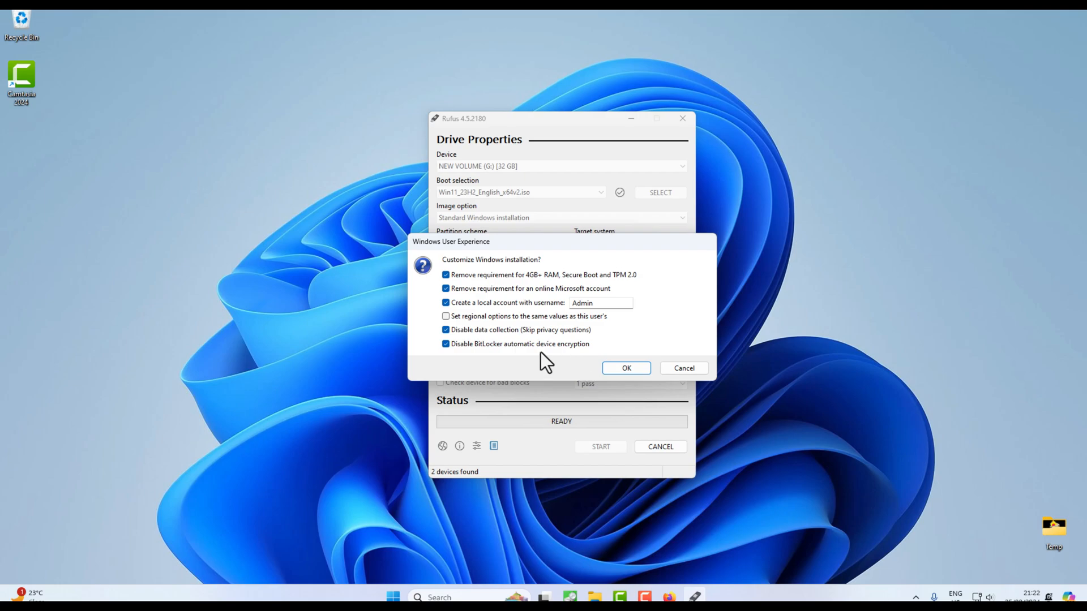
click(625, 368)
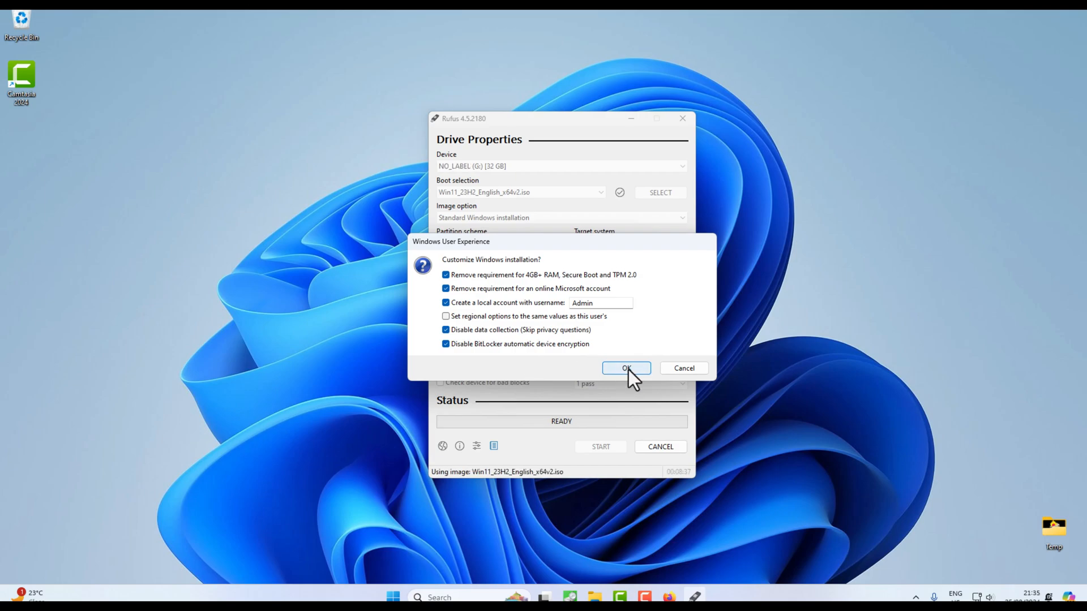
Confirm the drive erase, let writing finish at READY, and close Rufus.
click(625, 367)
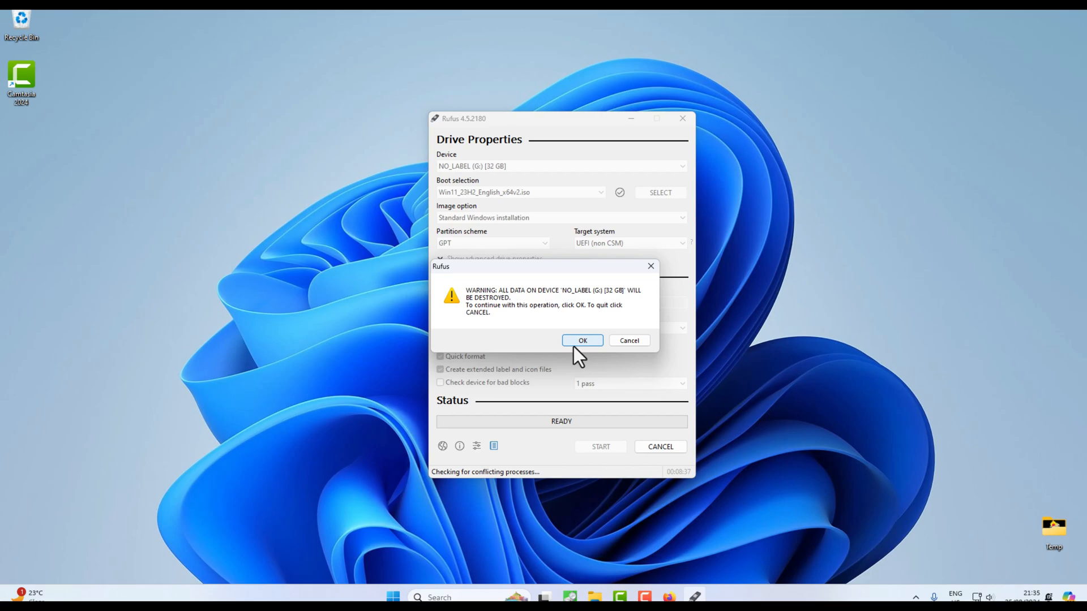
click(581, 340)
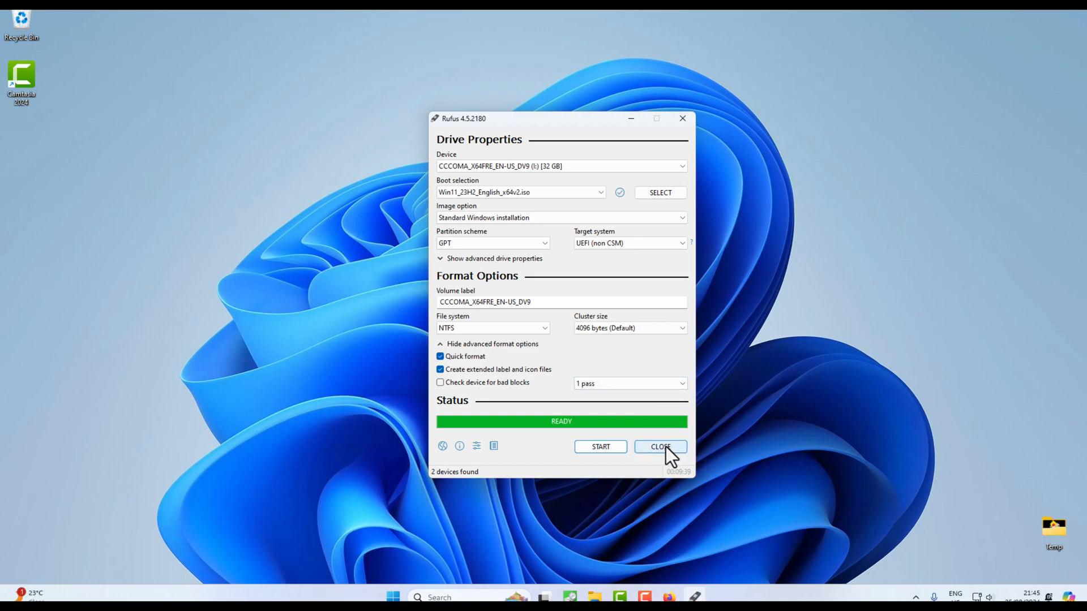
click(660, 447)
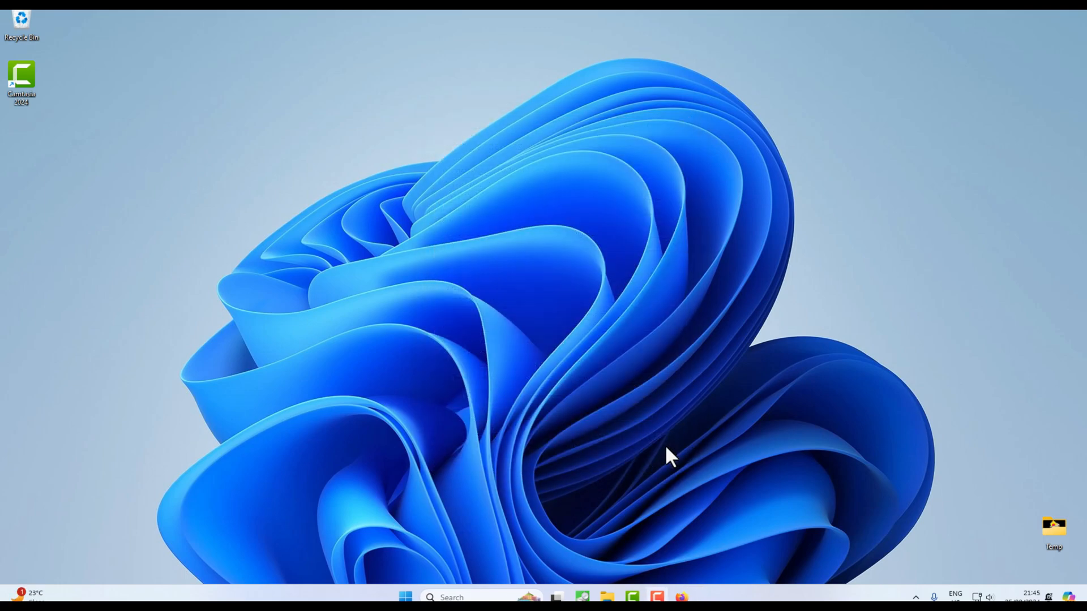